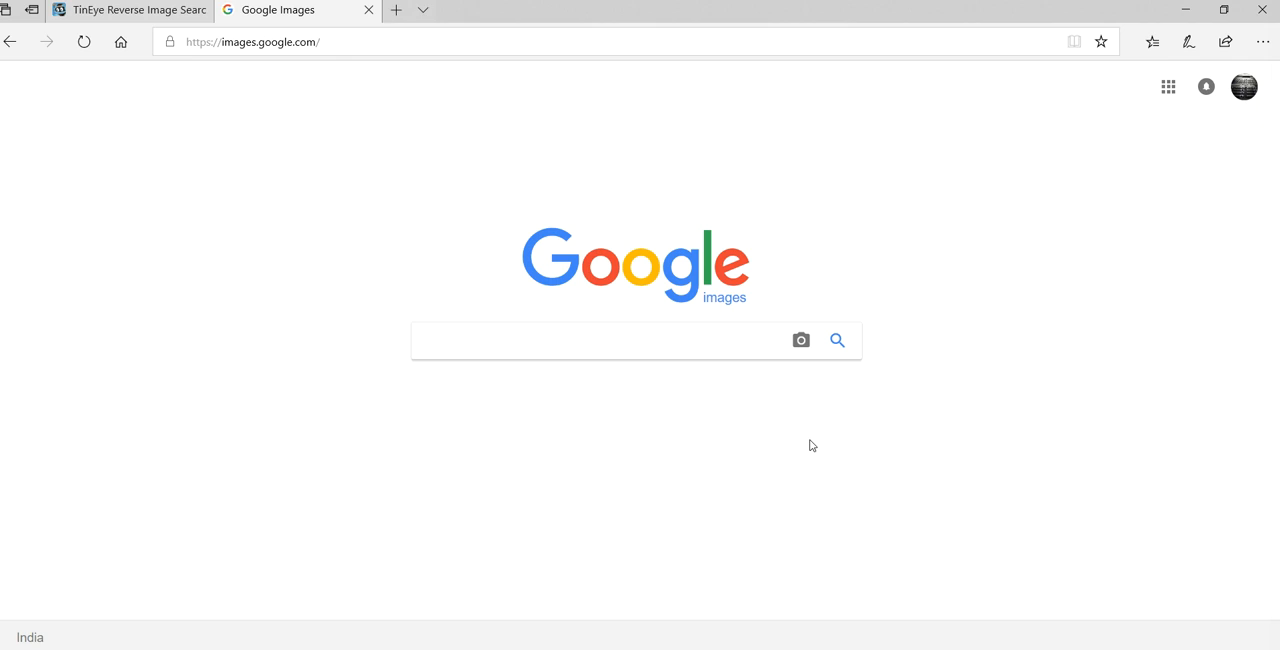
# Step: Upload the photo 60228182.jpg to Google's search by image for a reverse search
pyautogui.click(800, 340)
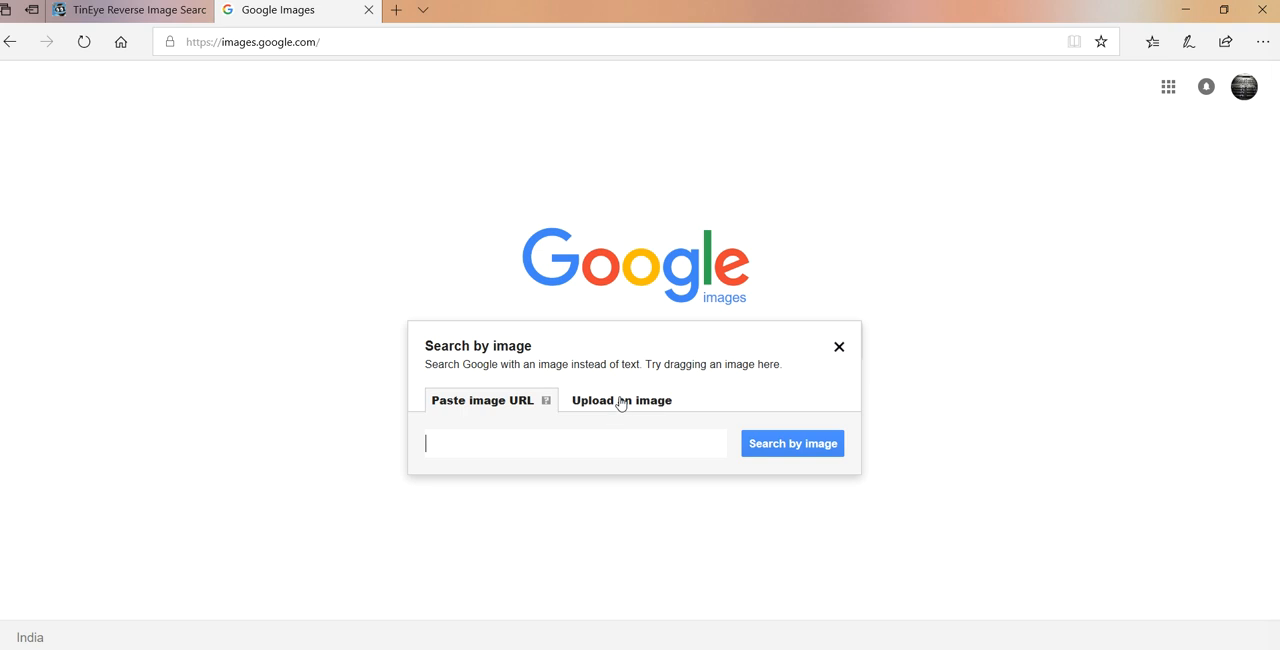
pyautogui.click(620, 400)
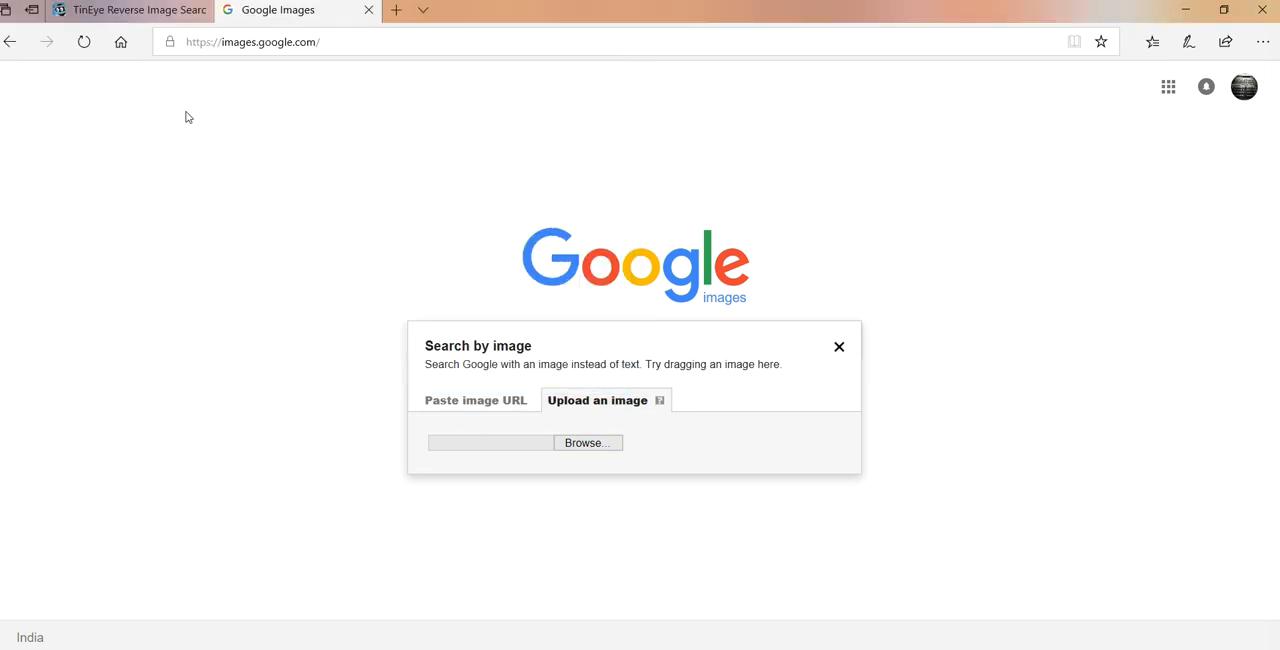
pyautogui.click(584, 442)
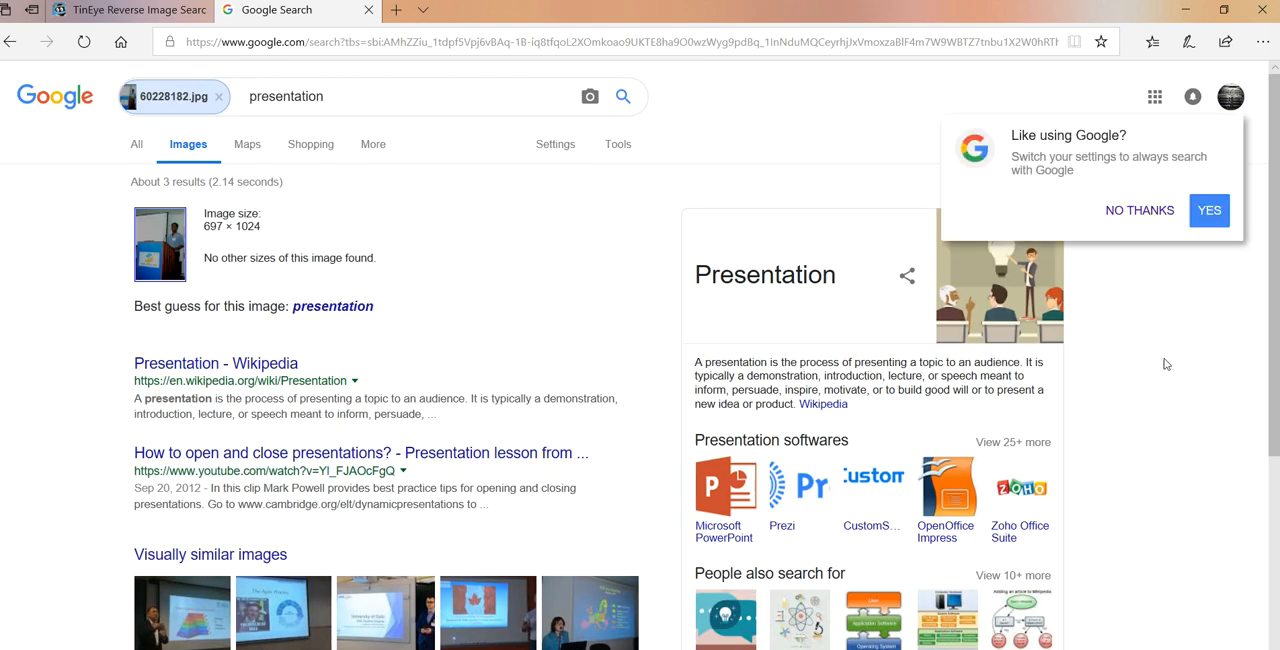
# Step: Decline the 'Like using Google?' offer with No thanks, keeping the presentation results
pyautogui.click(1140, 210)
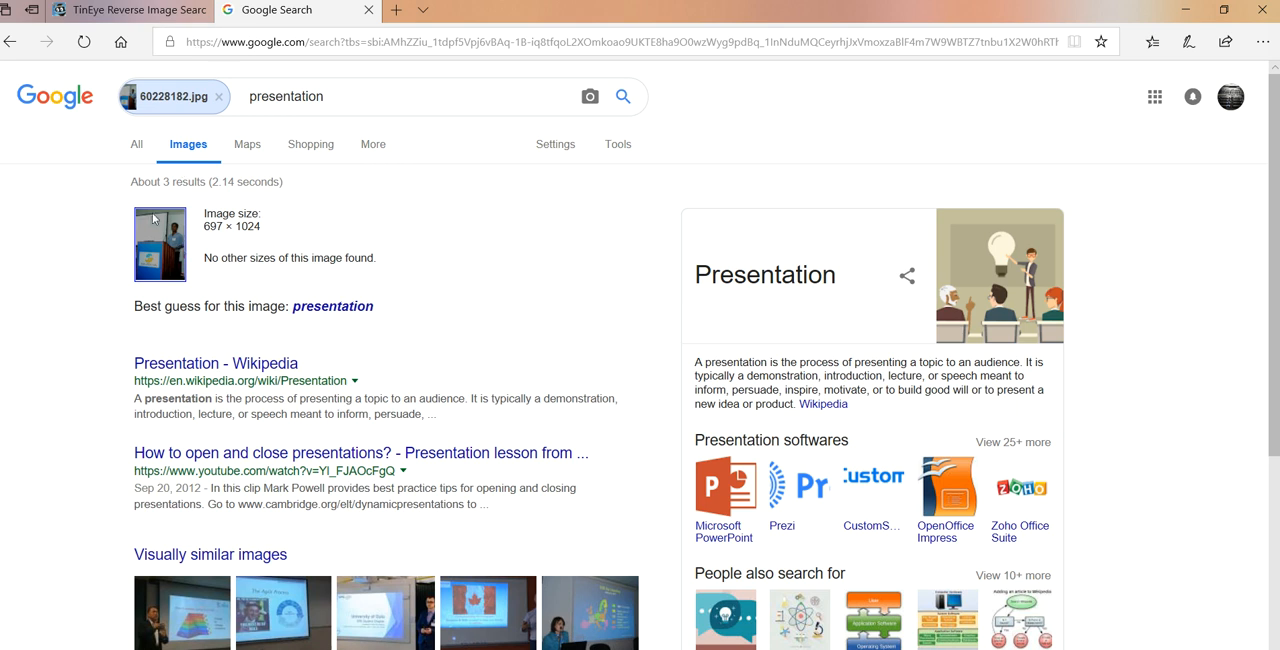
pyautogui.moveTo(220, 254)
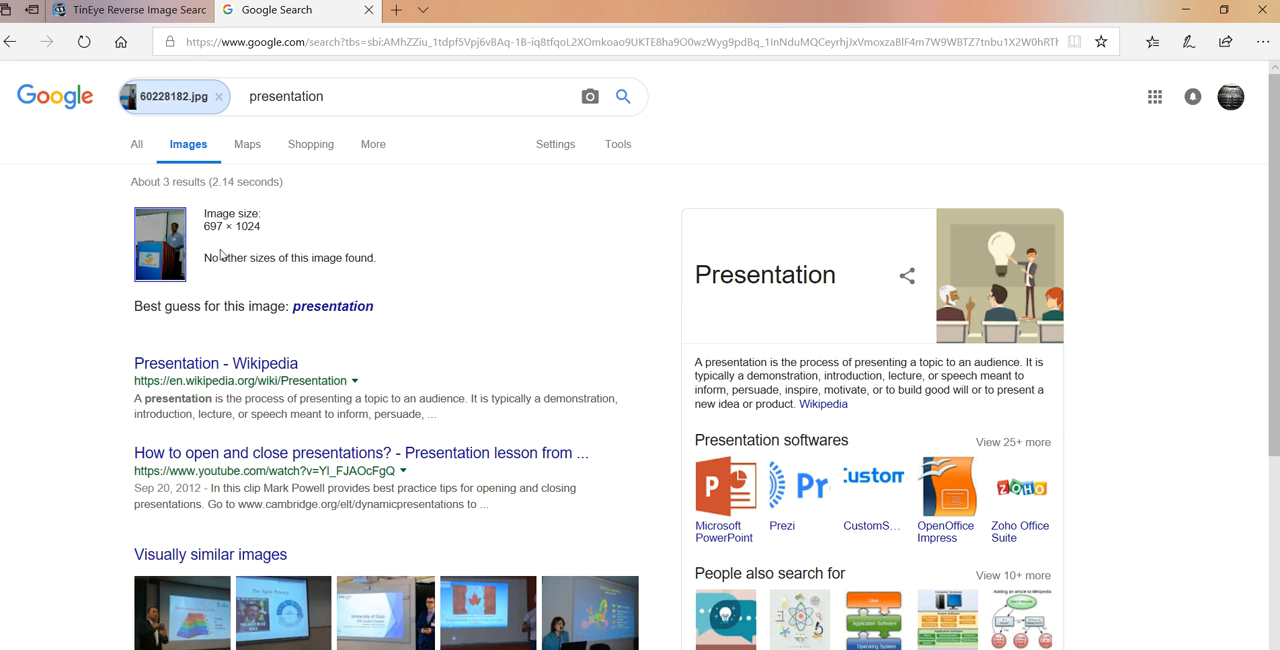
pyautogui.moveTo(222, 256)
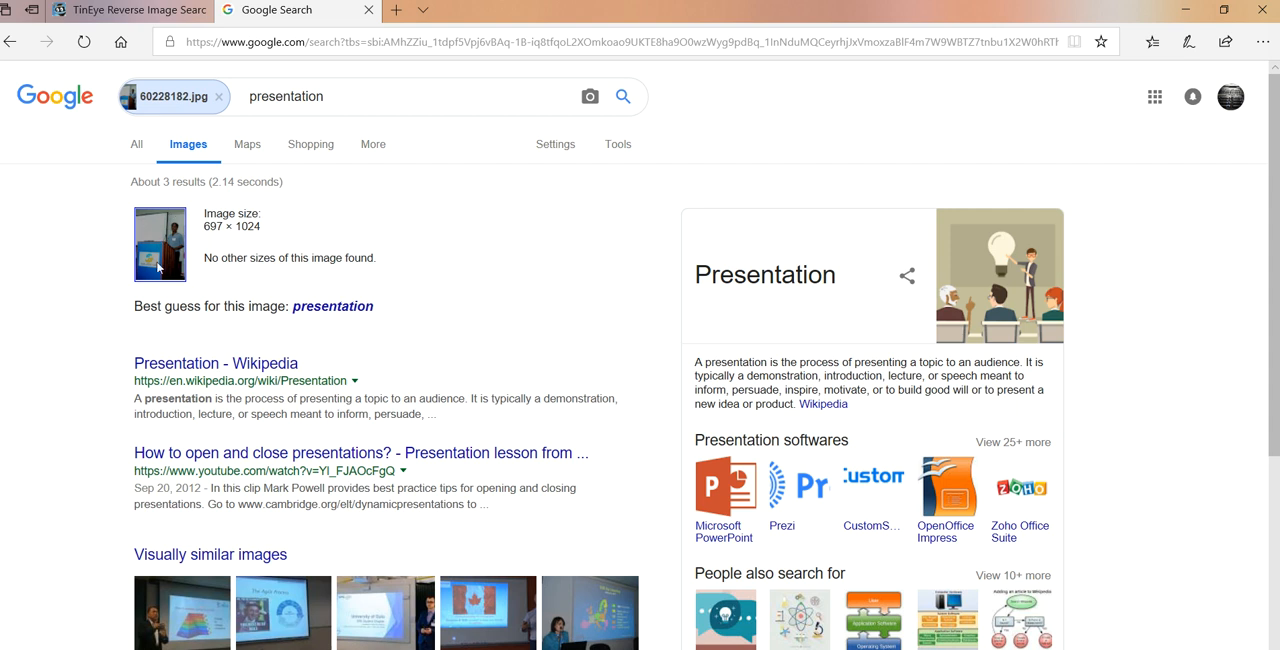
pyautogui.moveTo(172, 248)
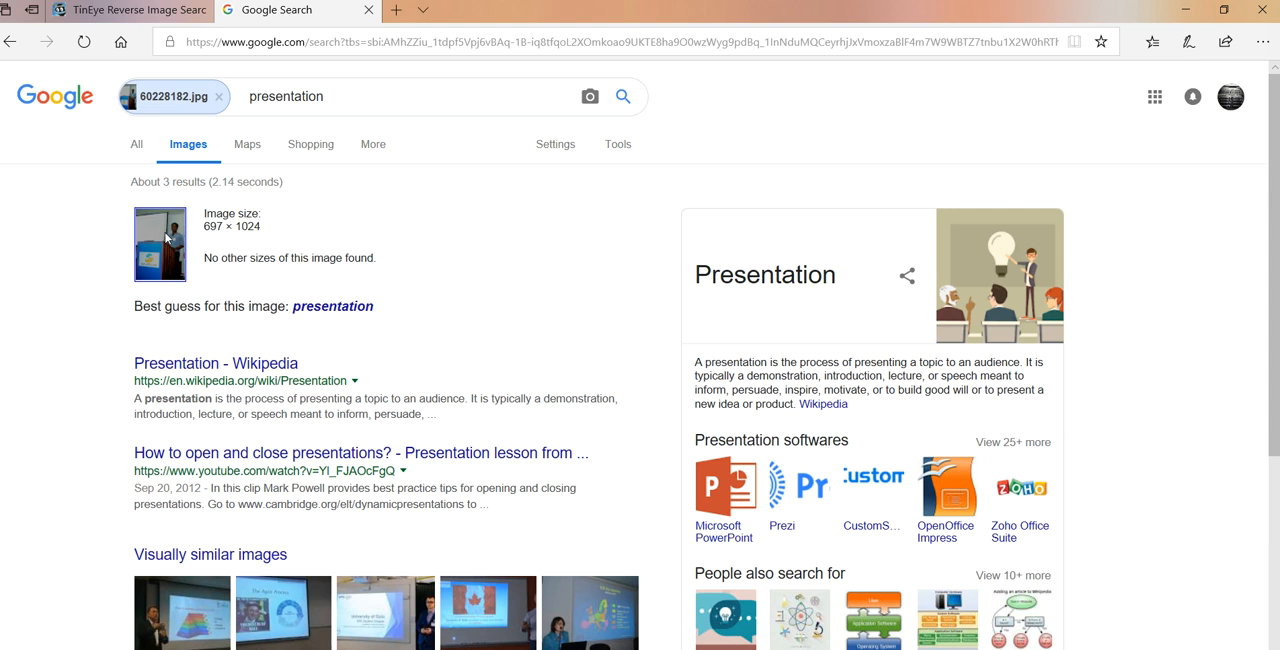
pyautogui.moveTo(164, 264)
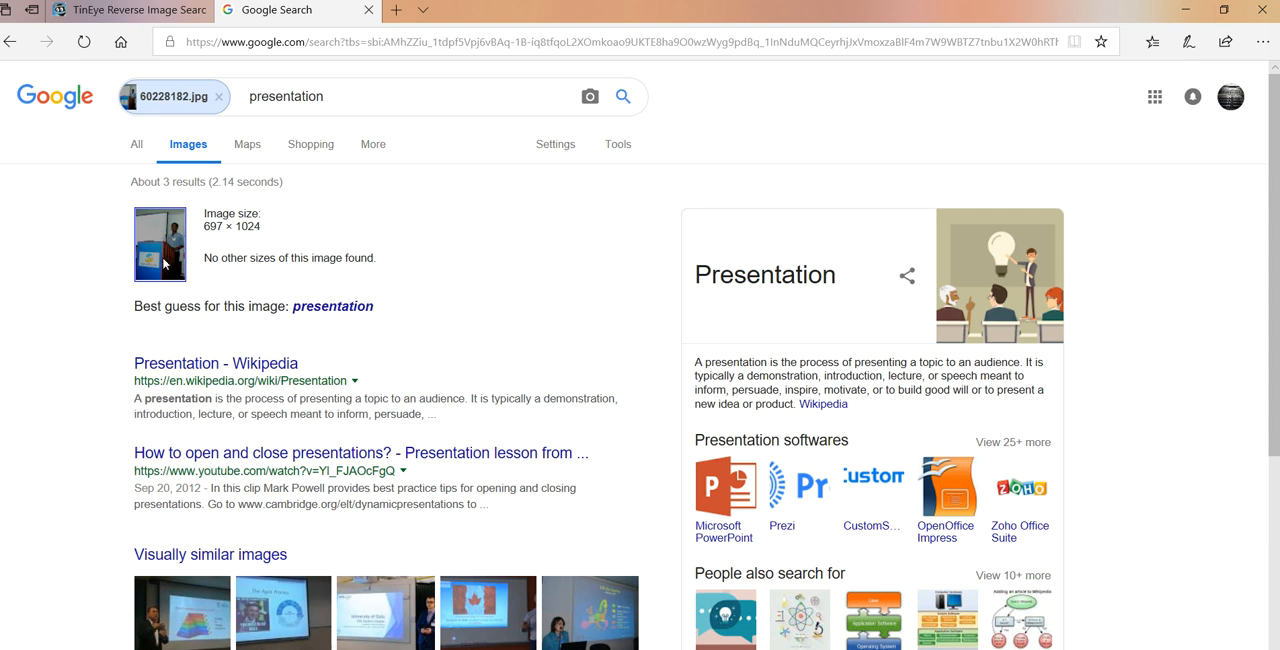
pyautogui.moveTo(56, 96)
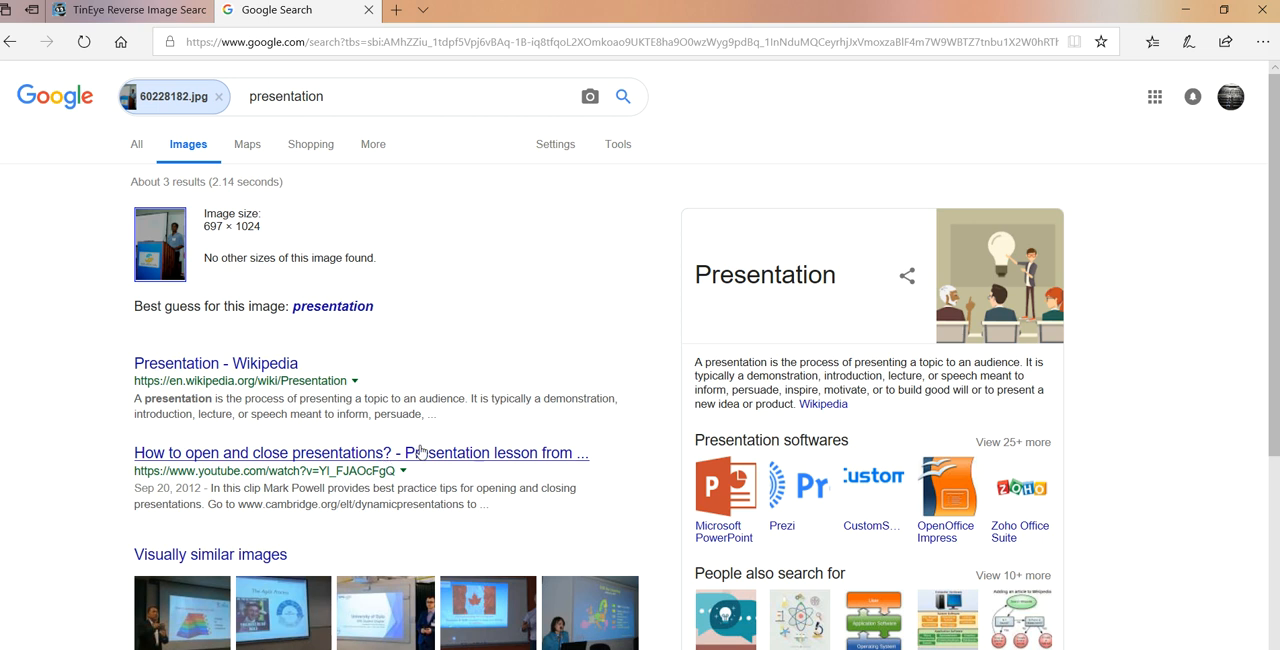
pyautogui.moveTo(260, 120)
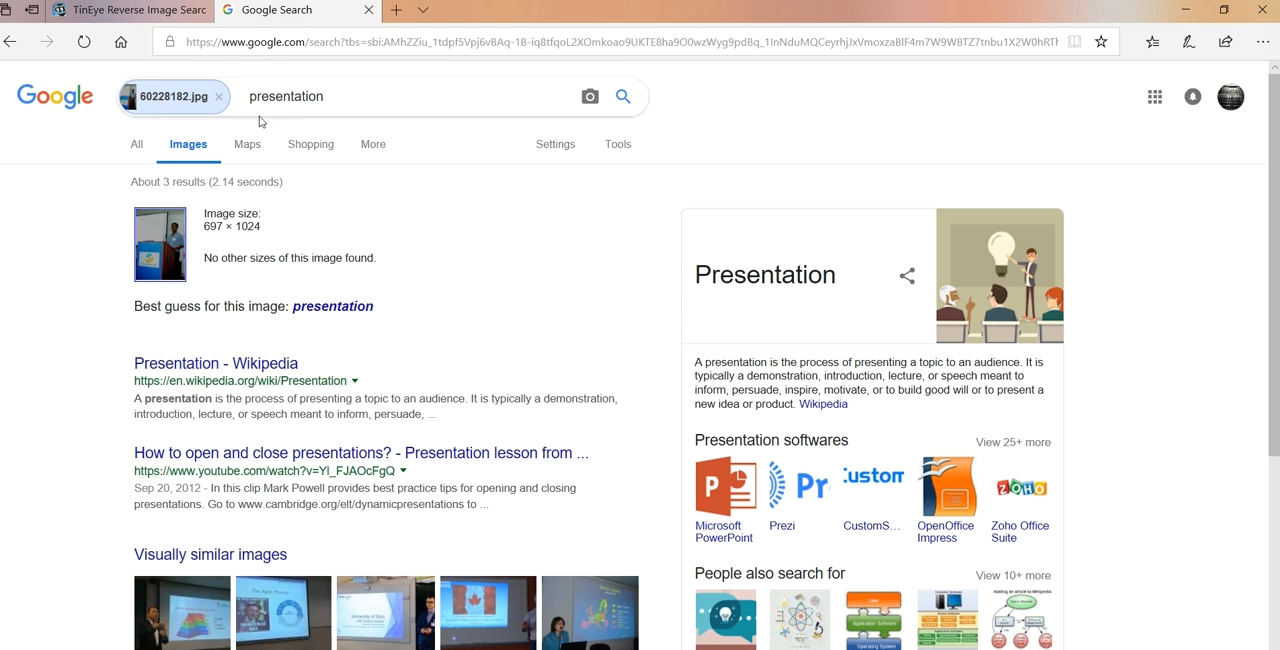
pyautogui.moveTo(248, 144)
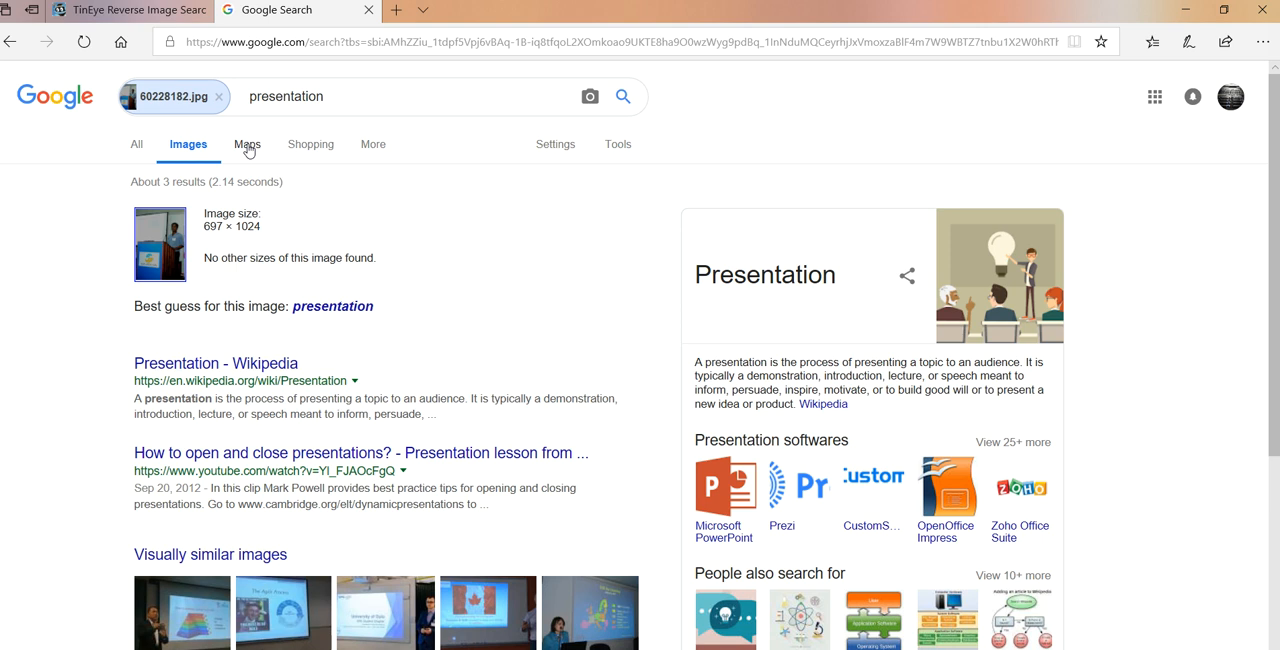
# Step: Switch to the Maps results for presentation
pyautogui.click(248, 144)
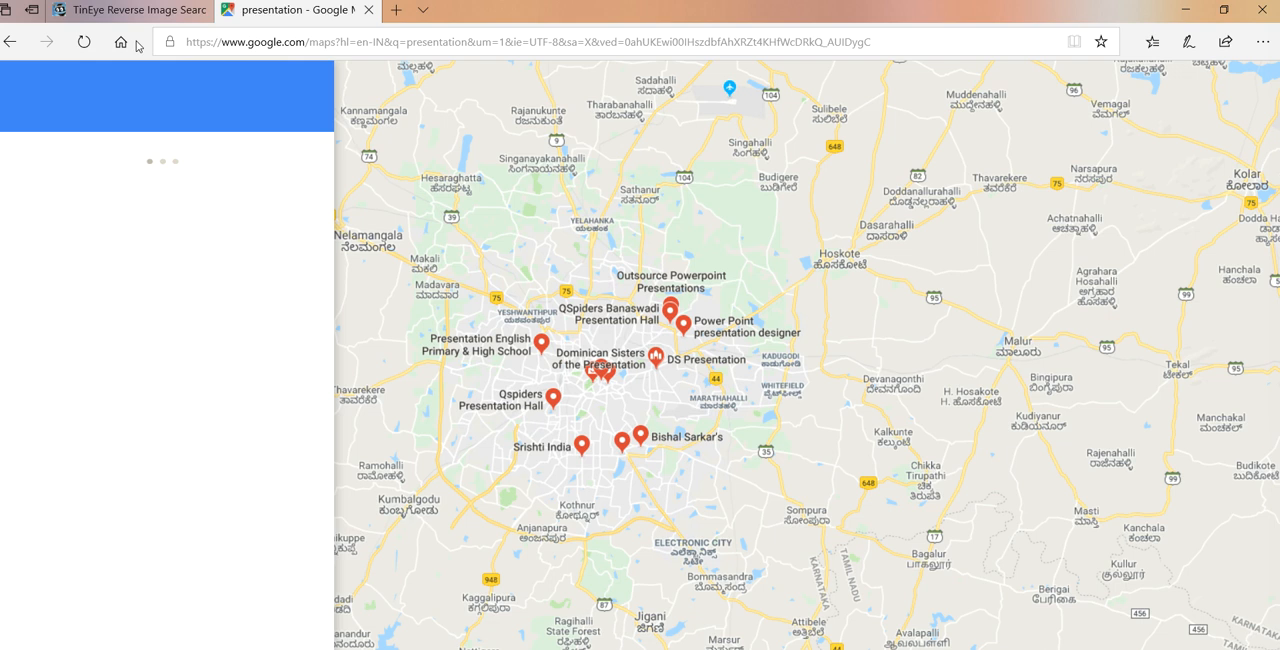
# Step: Upload 60228182.jpg to TinEye, returning one itworld.com result with 14 matches
pyautogui.click(128, 8)
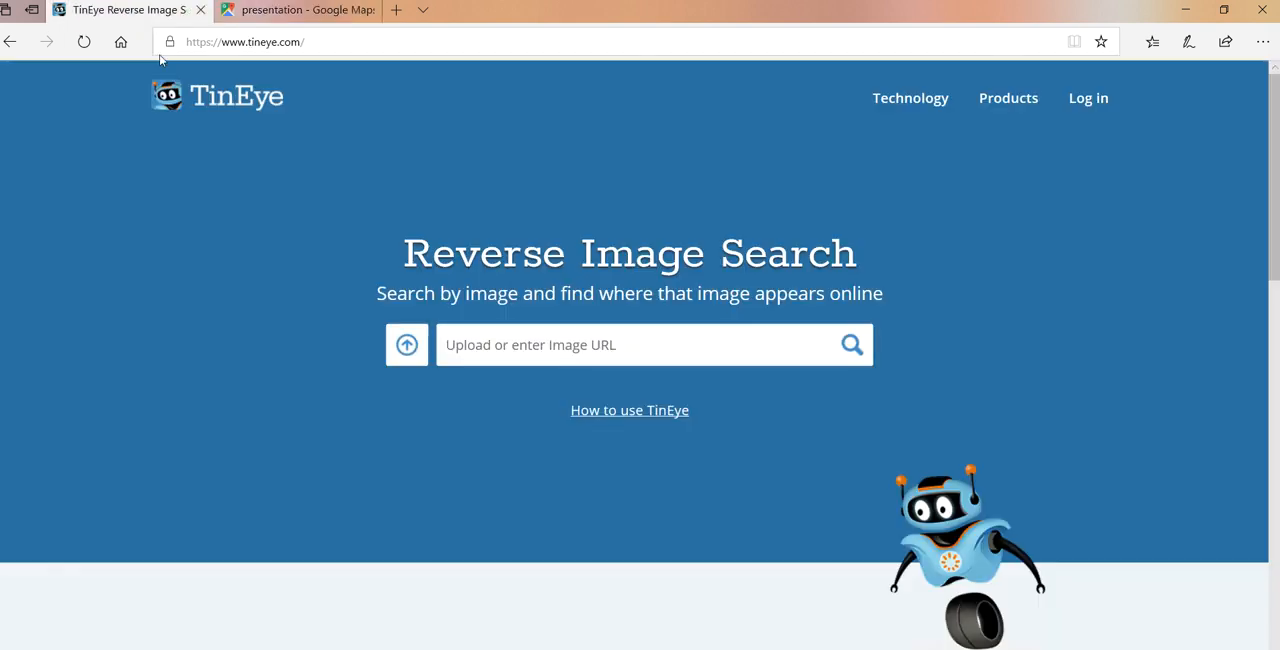
pyautogui.moveTo(124, 16)
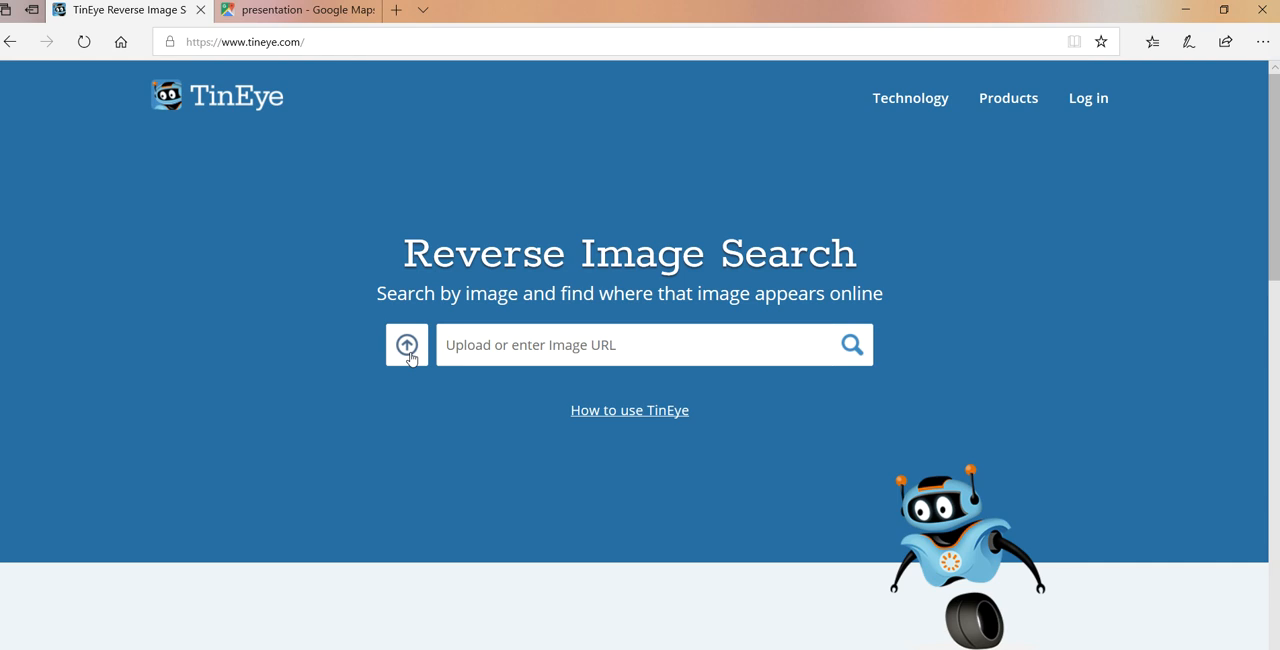
pyautogui.click(406, 344)
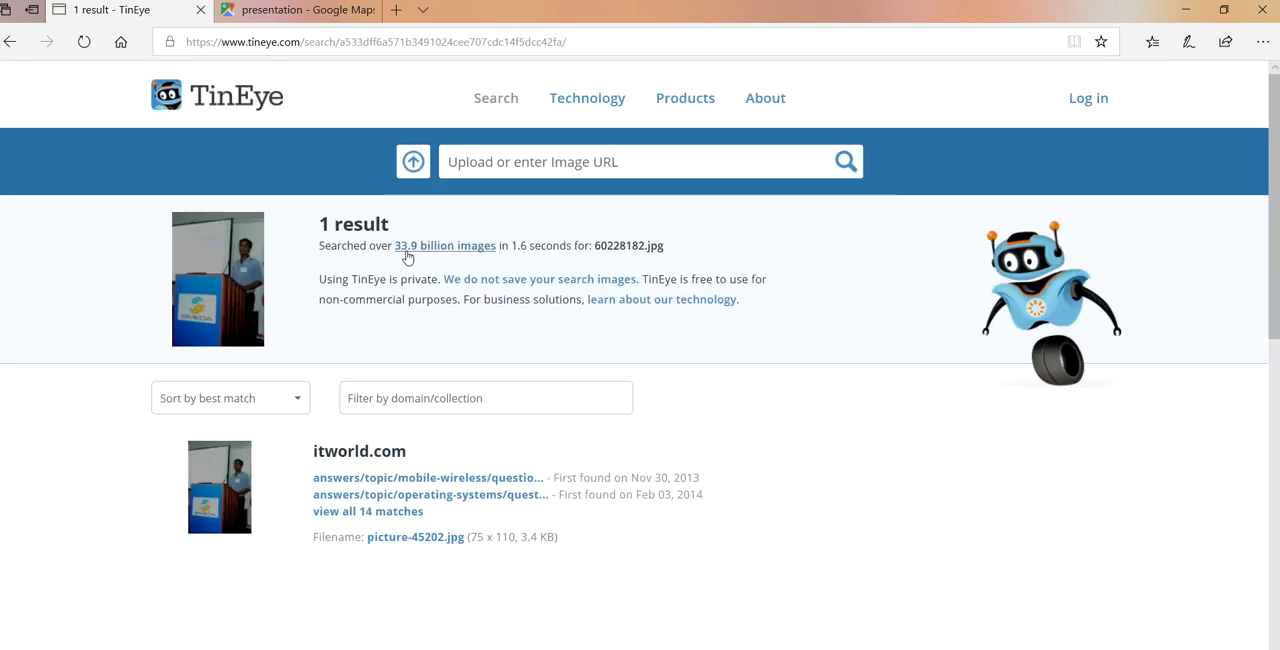
# Step: Highlight the search stats and expand all 14 itworld.com matches
pyautogui.doubleClick(404, 244)
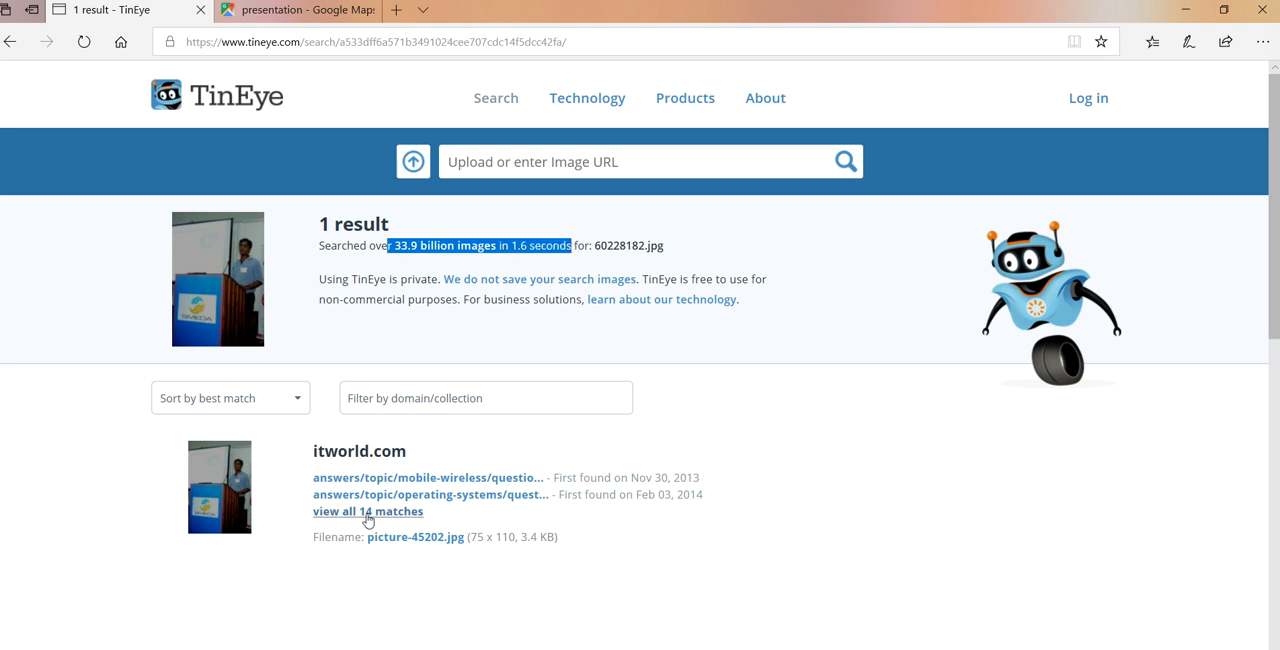
pyautogui.click(428, 476)
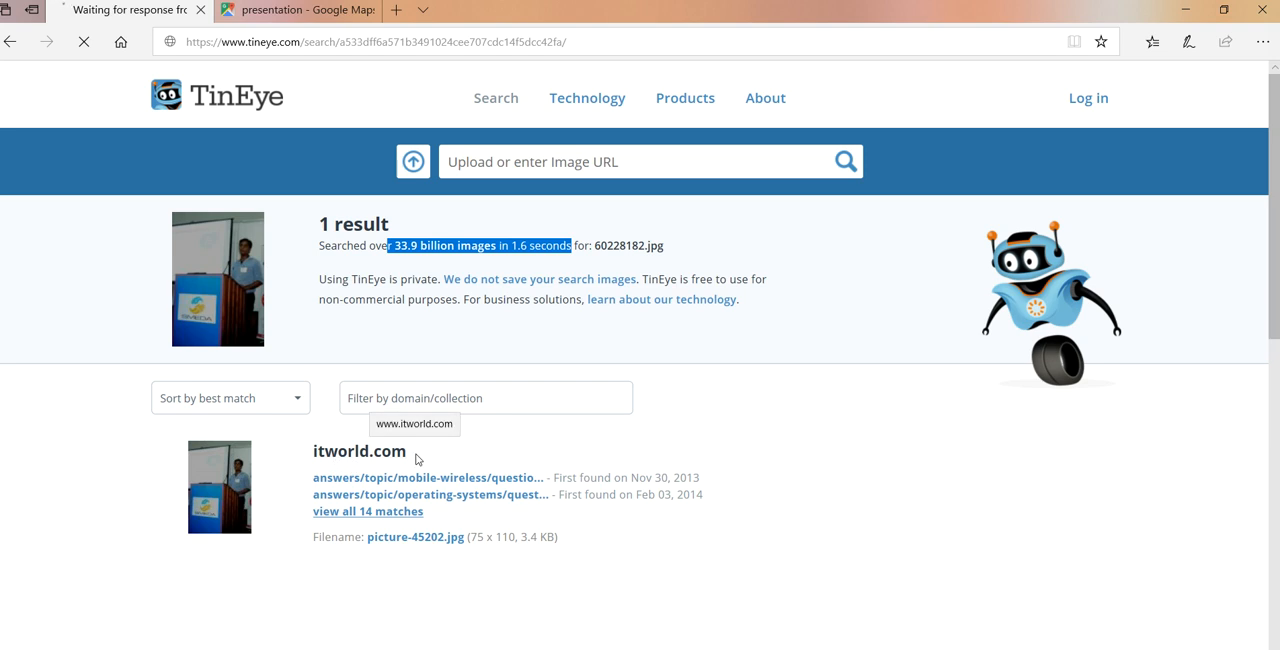
pyautogui.moveTo(304, 444)
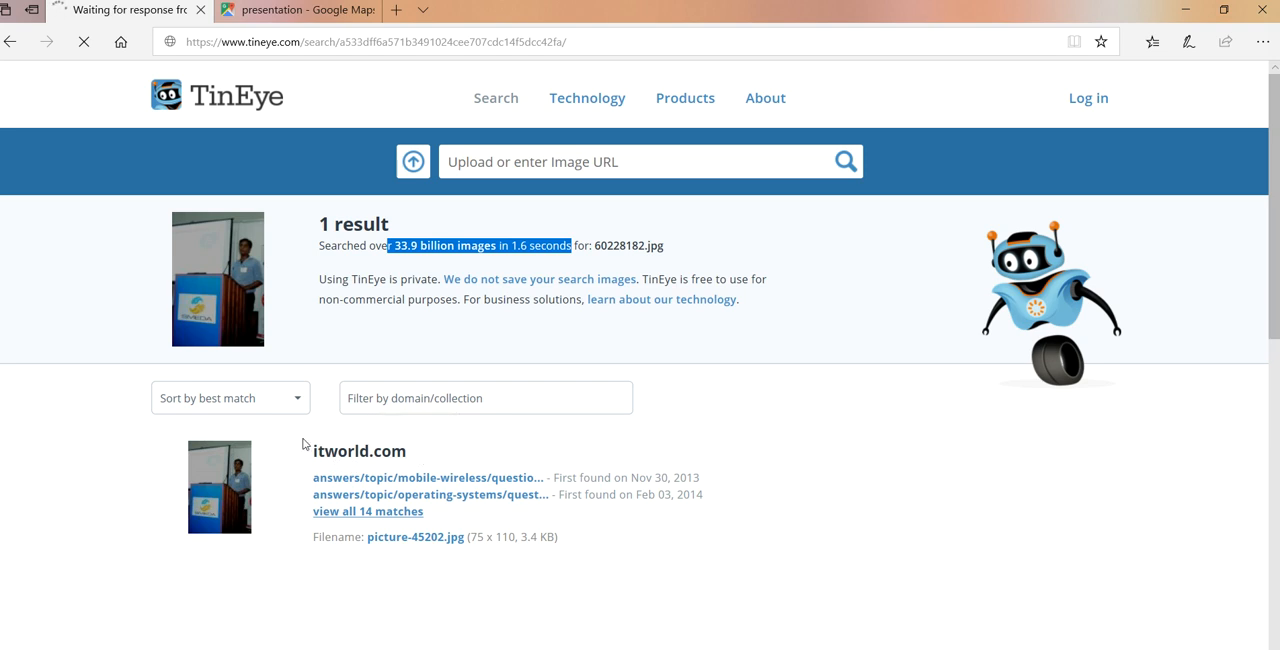
pyautogui.moveTo(392, 494)
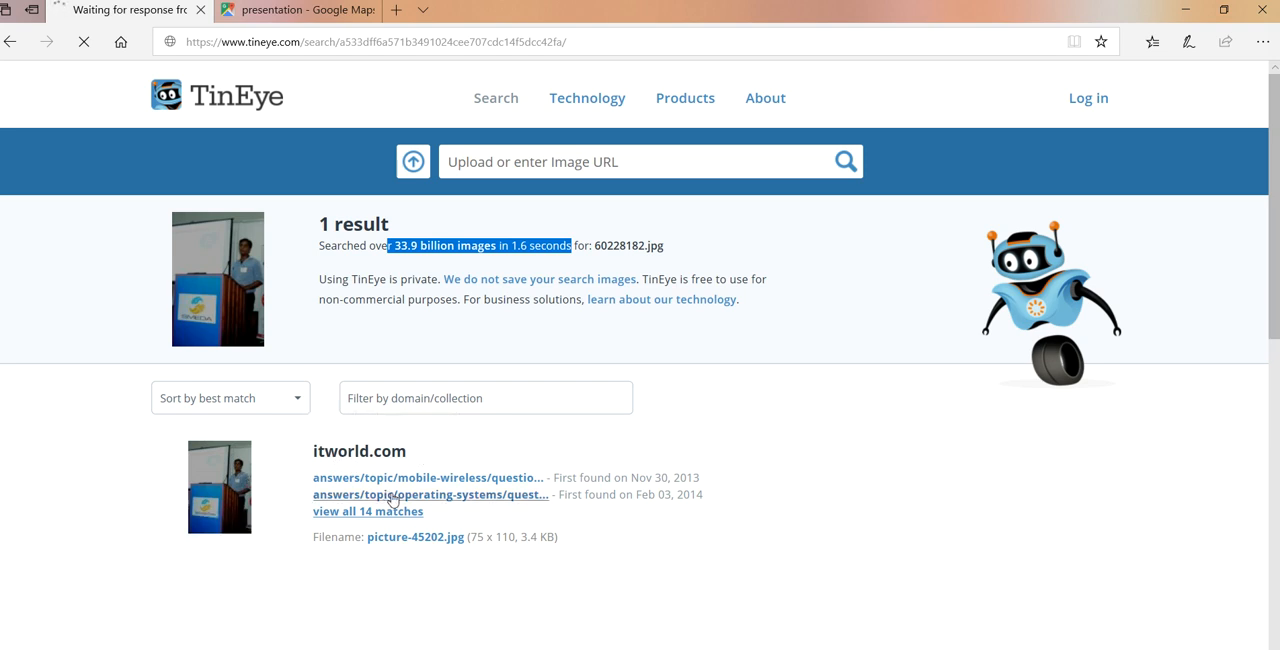
pyautogui.moveTo(428, 476)
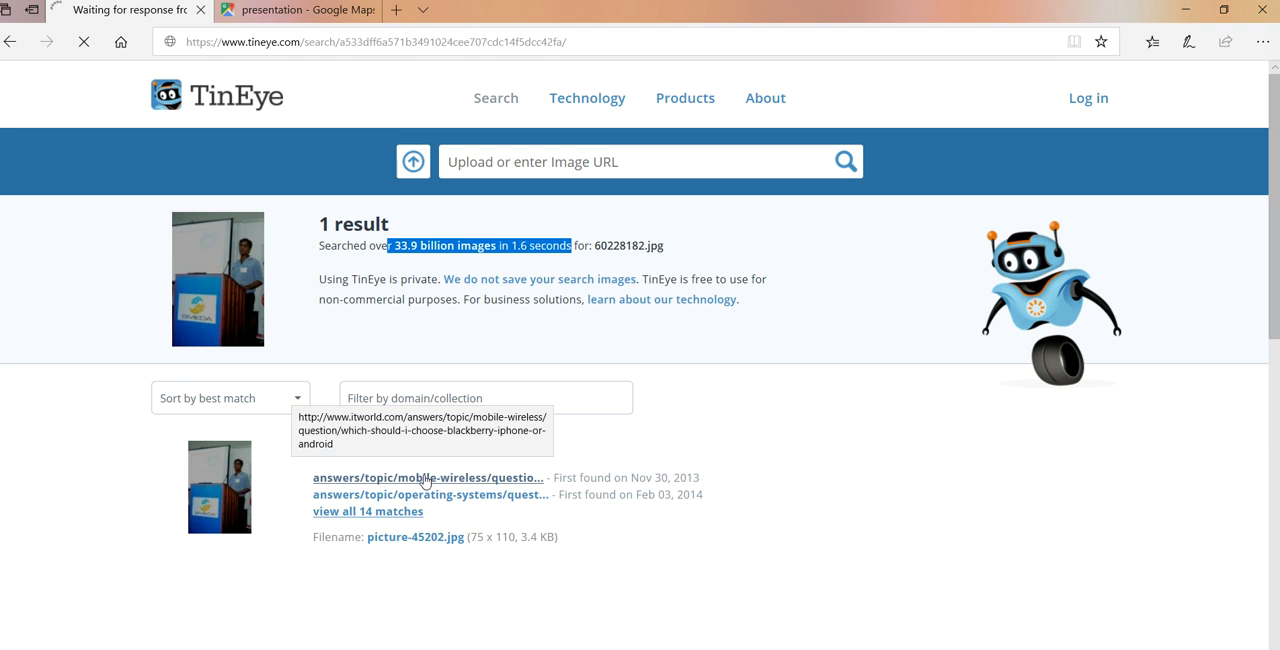
# Step: Open an itworld.com match link in a new tab, finding a page not found, then return
pyautogui.click(368, 512)
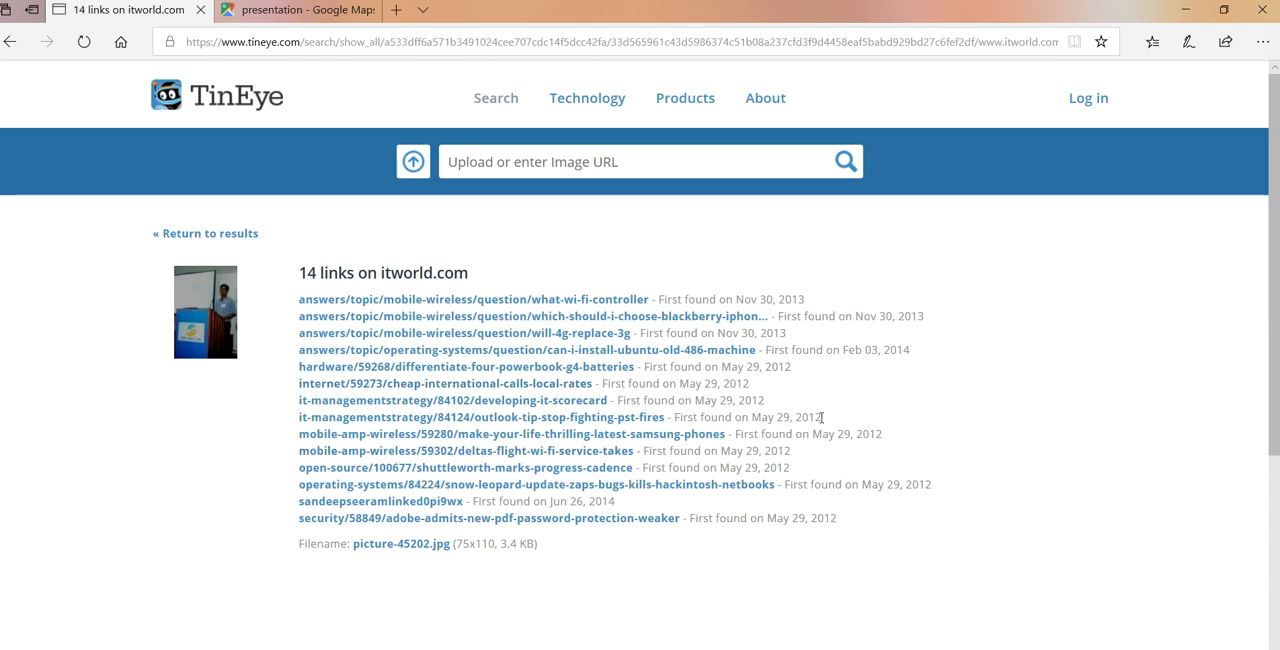
pyautogui.moveTo(896, 348)
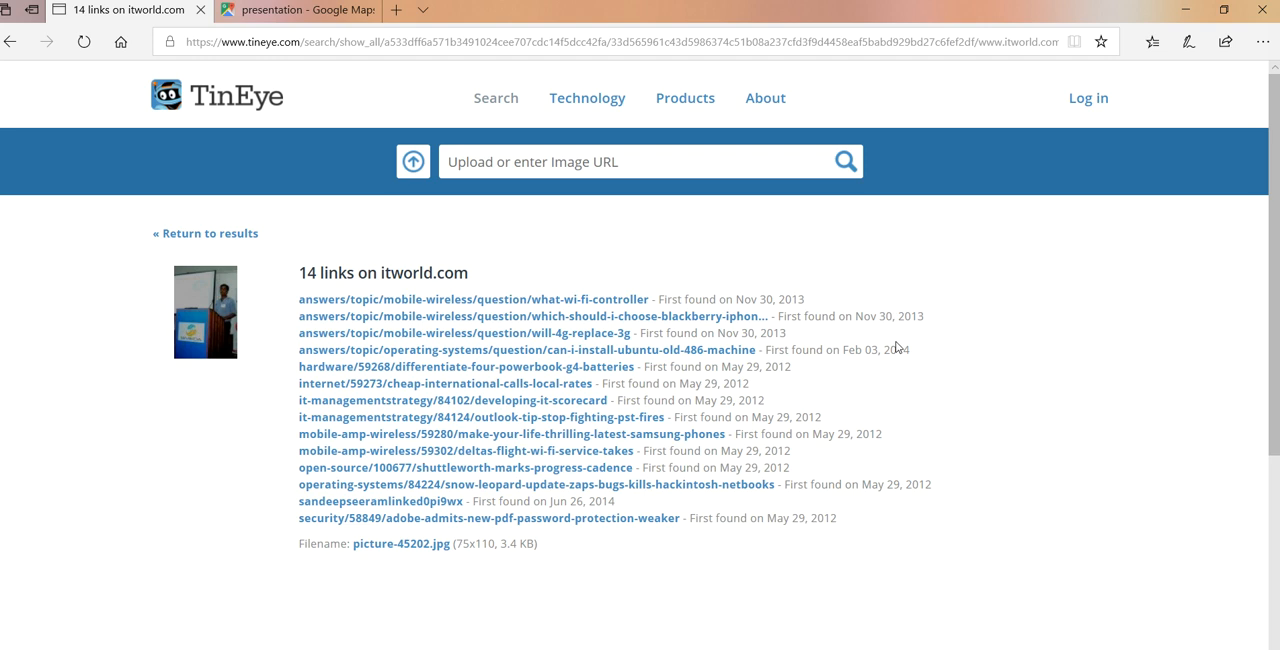
pyautogui.moveTo(580, 416)
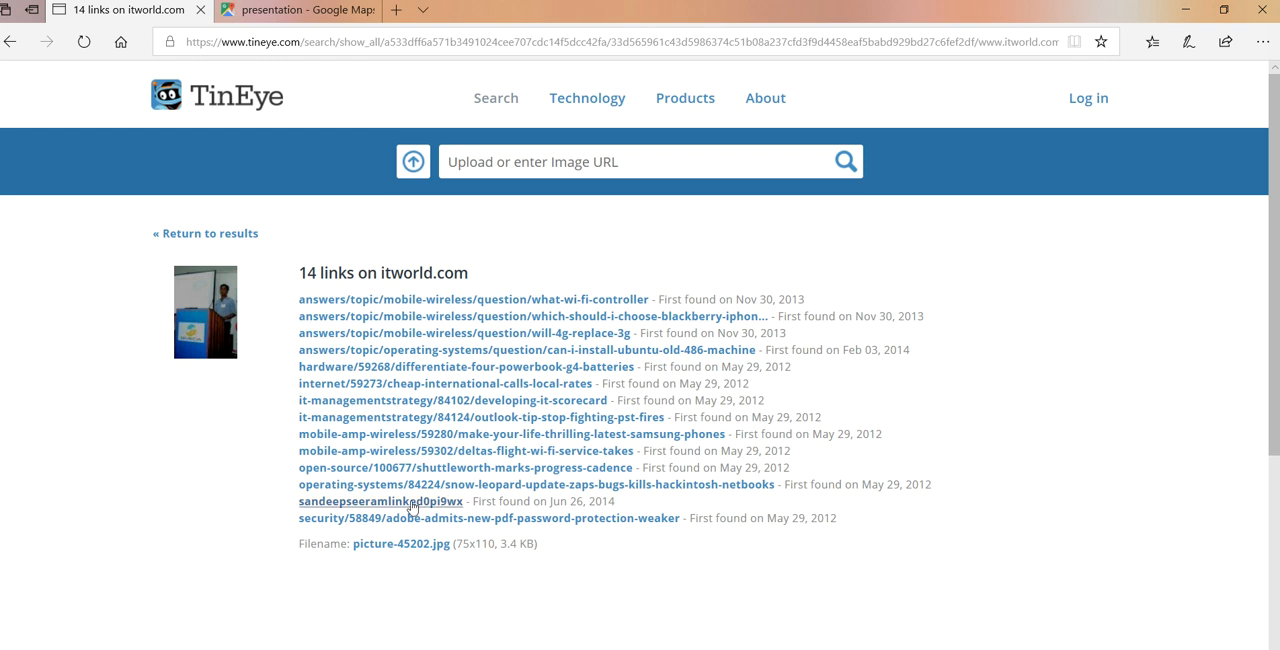
pyautogui.rightClick(380, 500)
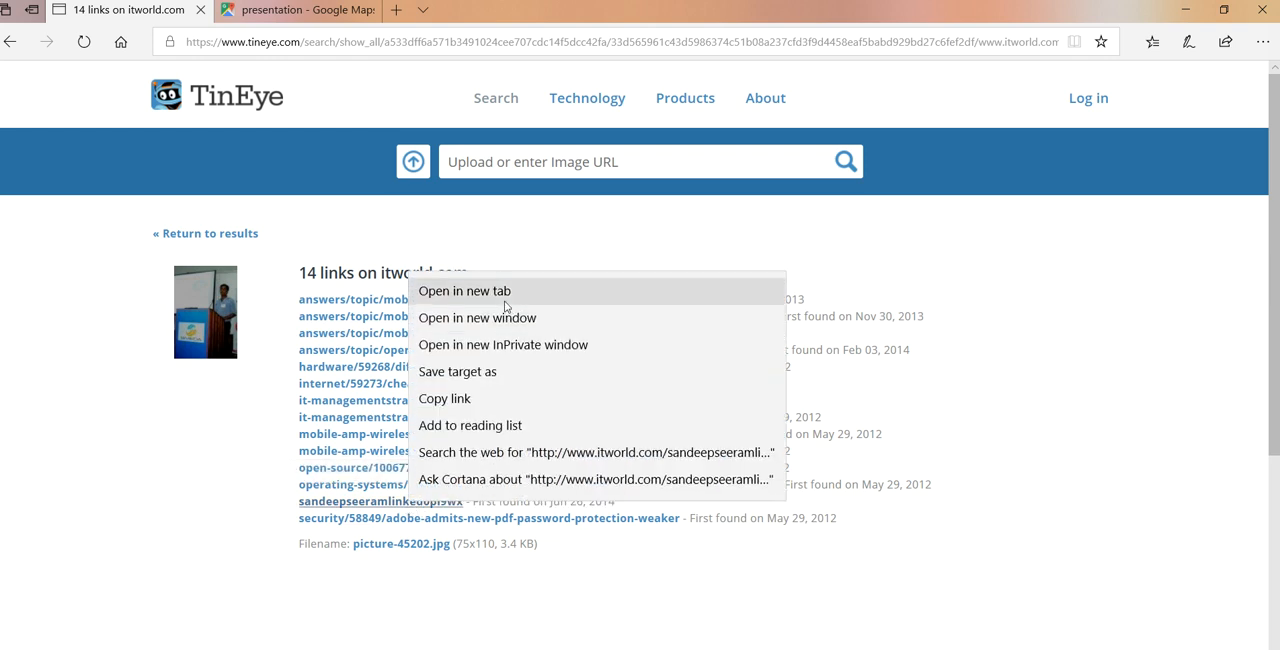
pyautogui.click(464, 290)
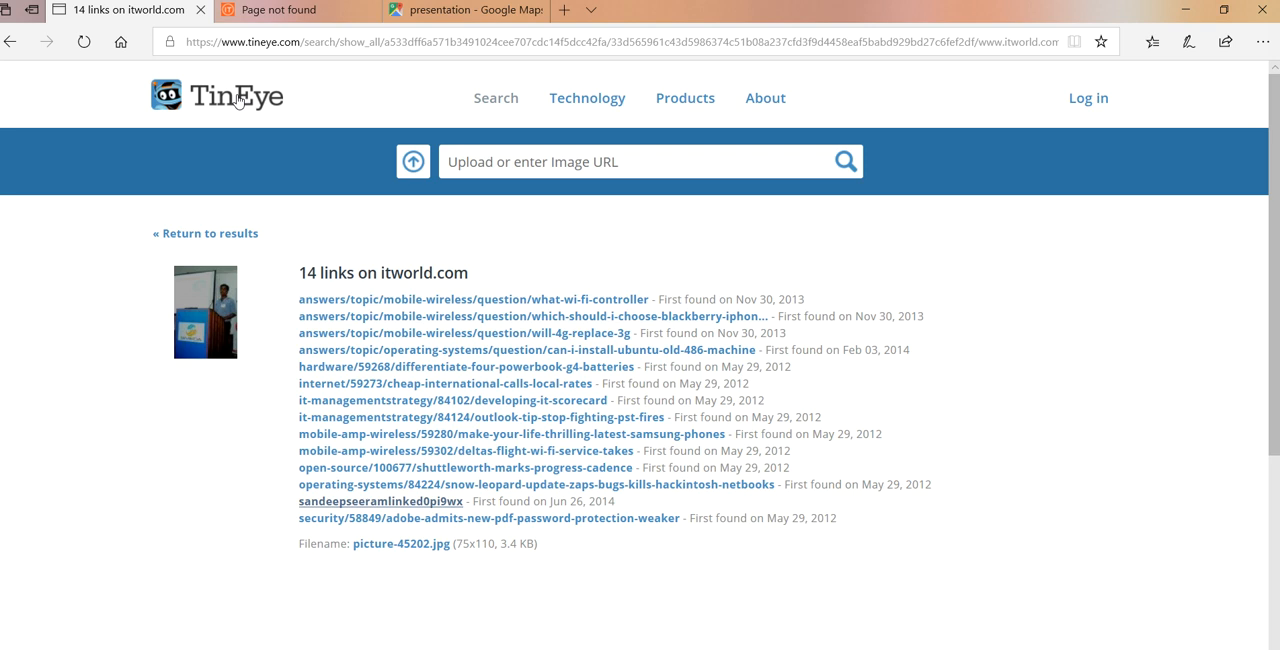
pyautogui.moveTo(390, 356)
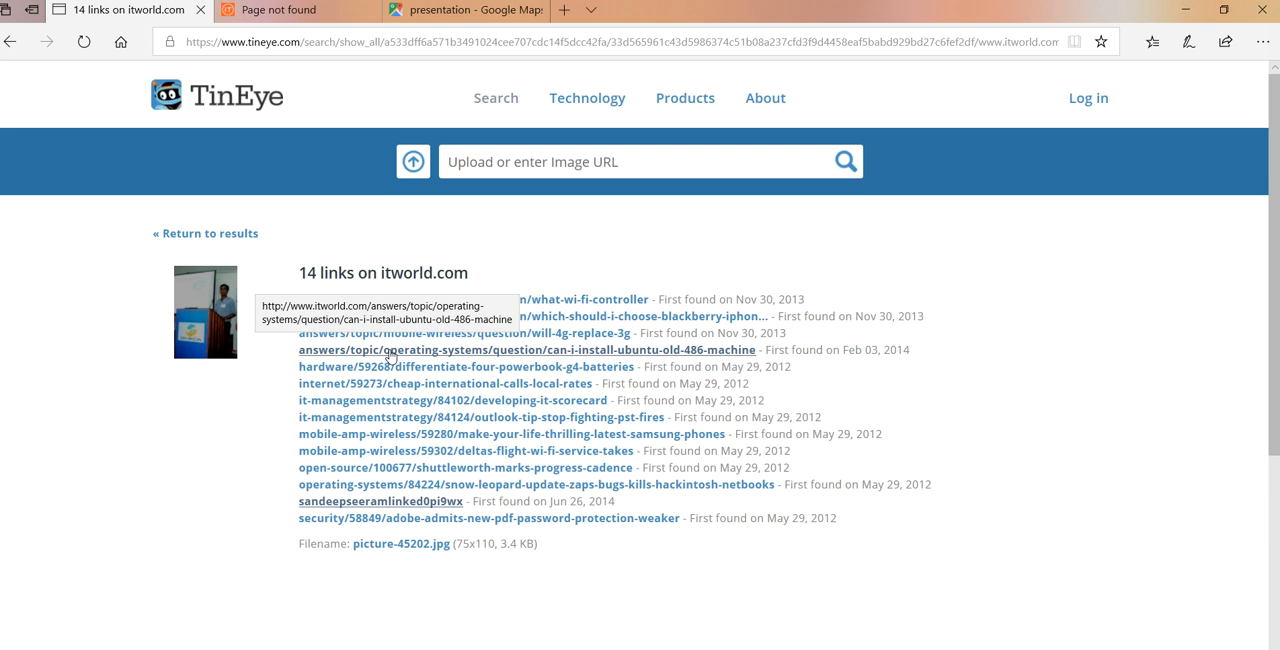
pyautogui.moveTo(364, 520)
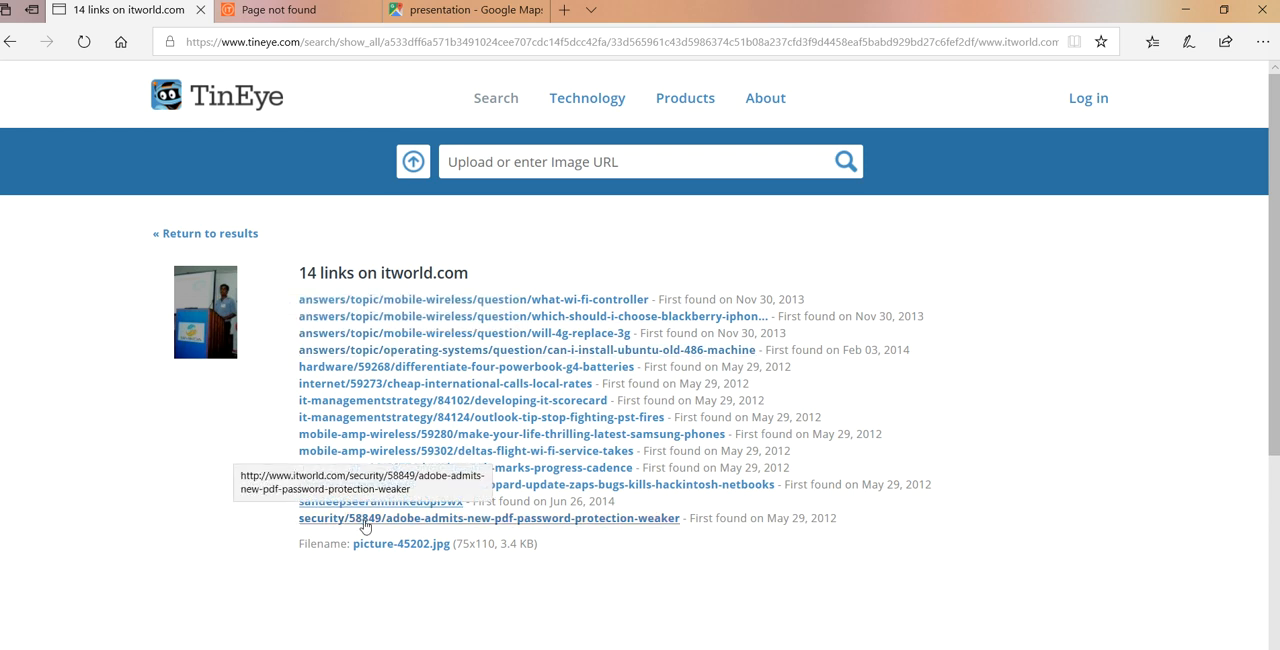
pyautogui.moveTo(360, 452)
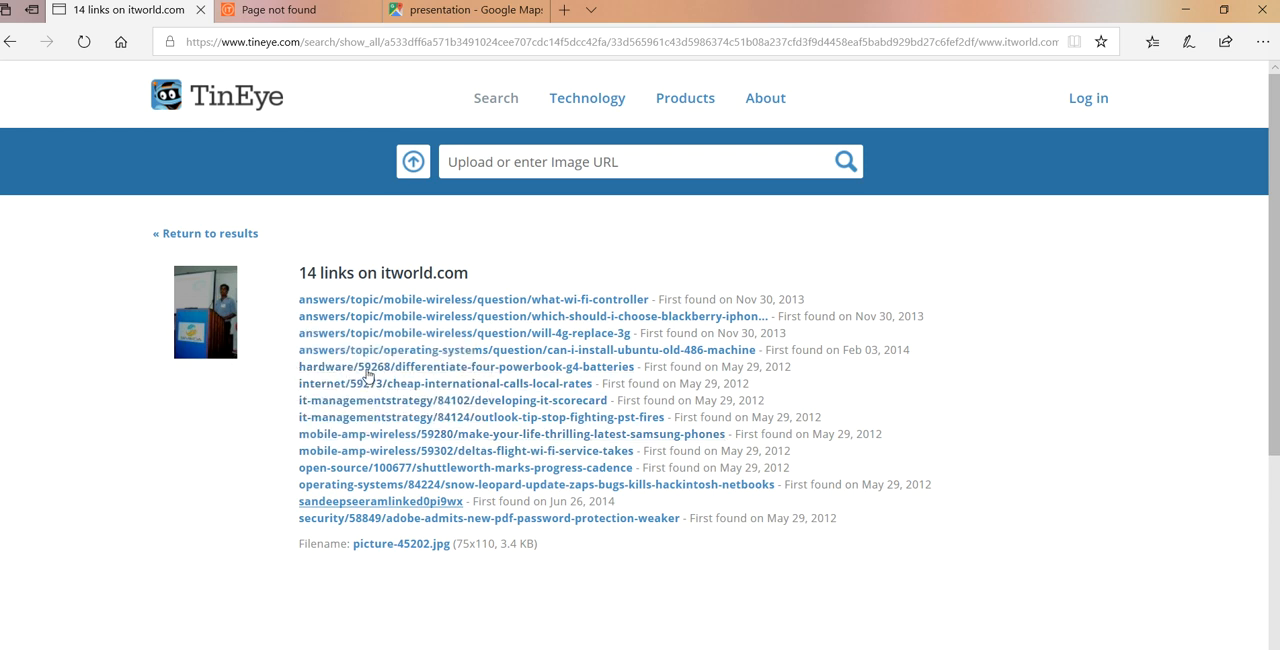
pyautogui.click(290, 8)
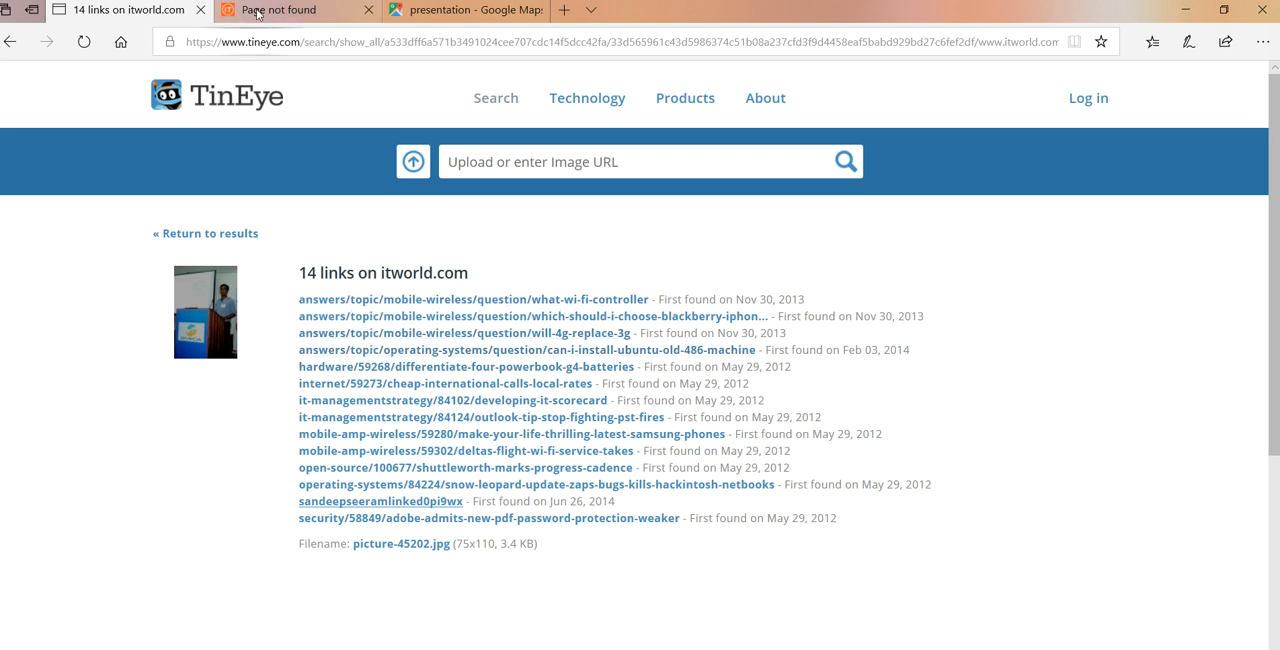
pyautogui.click(464, 10)
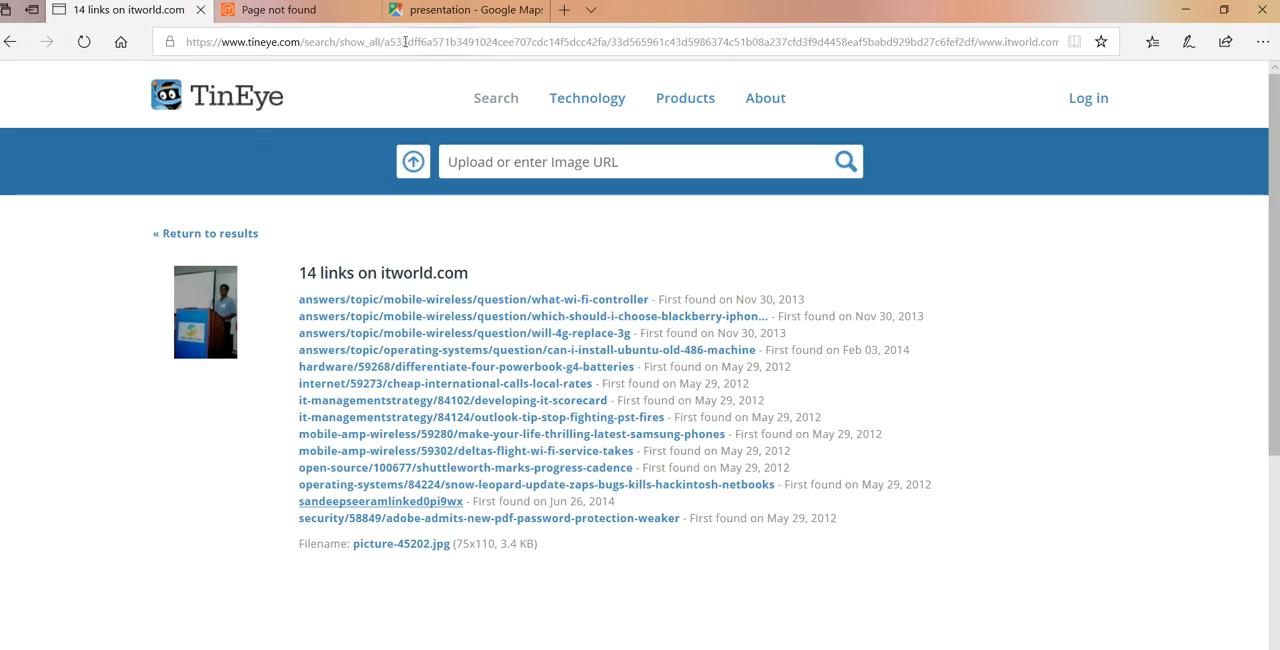
pyautogui.click(460, 10)
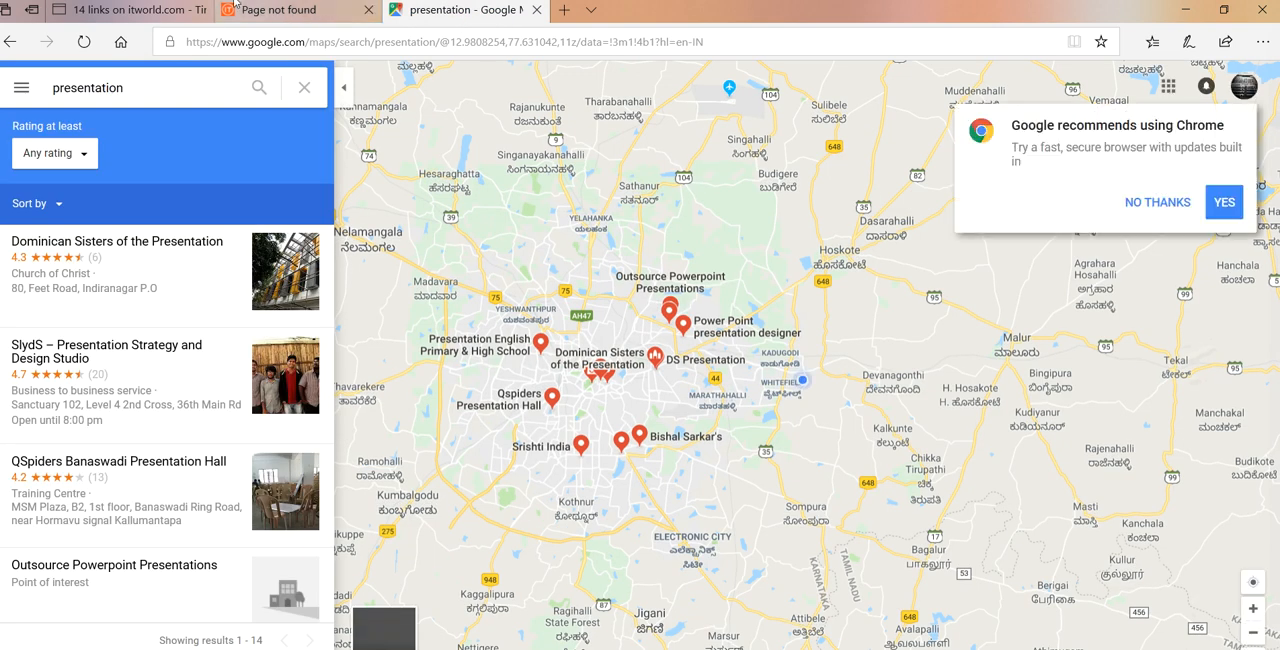
pyautogui.click(124, 10)
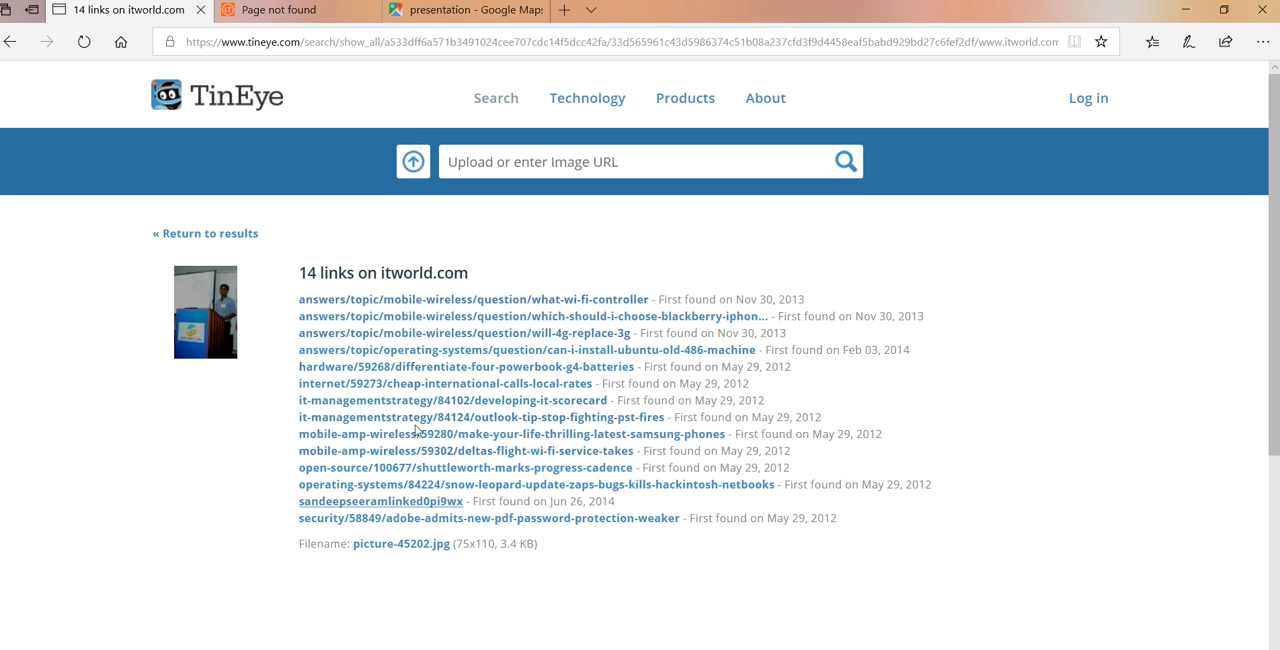
pyautogui.moveTo(416, 448)
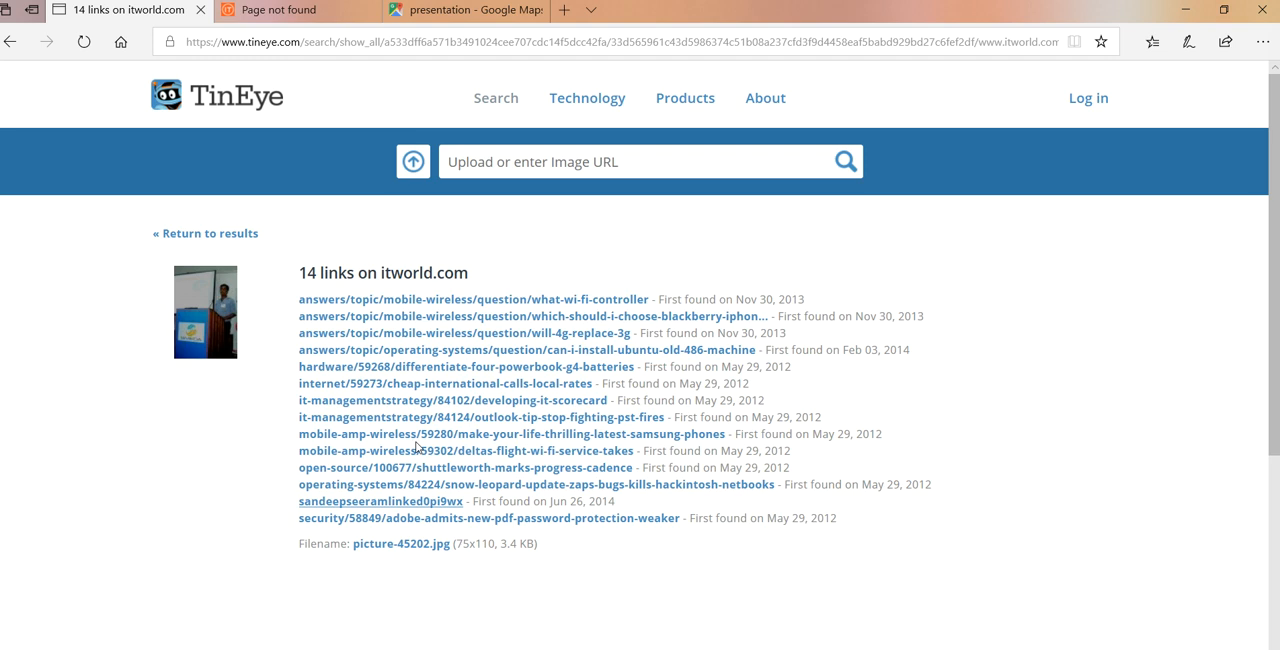
pyautogui.moveTo(428, 384)
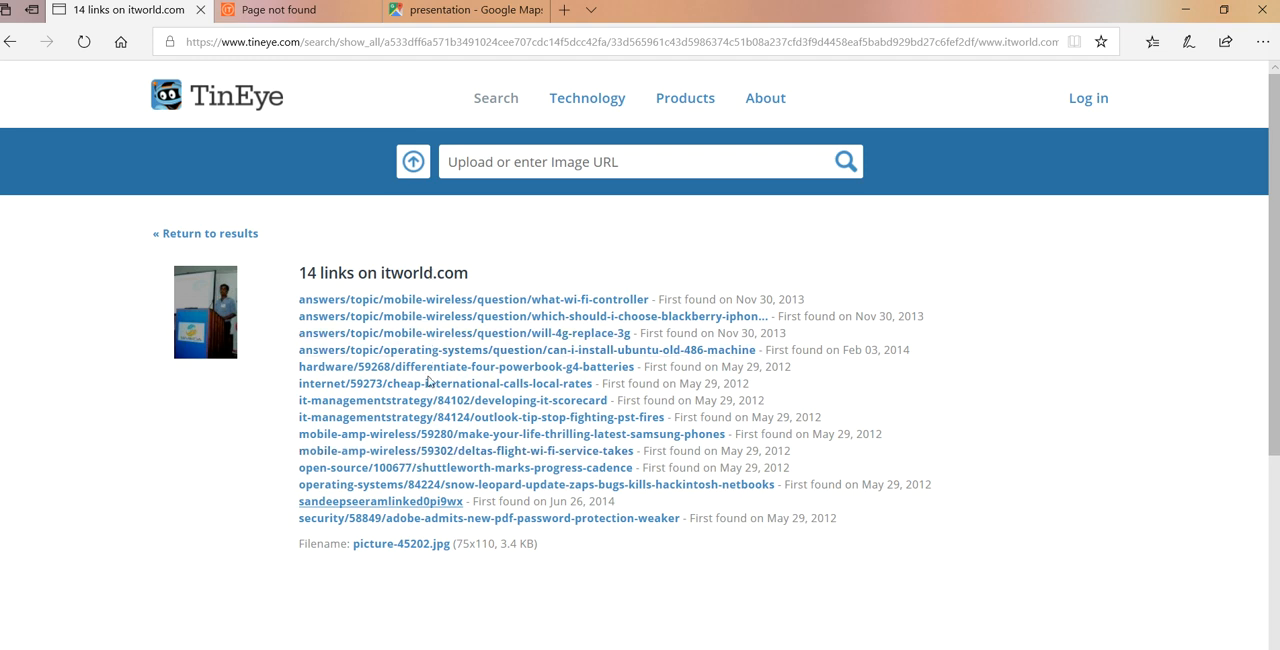
pyautogui.moveTo(444, 384)
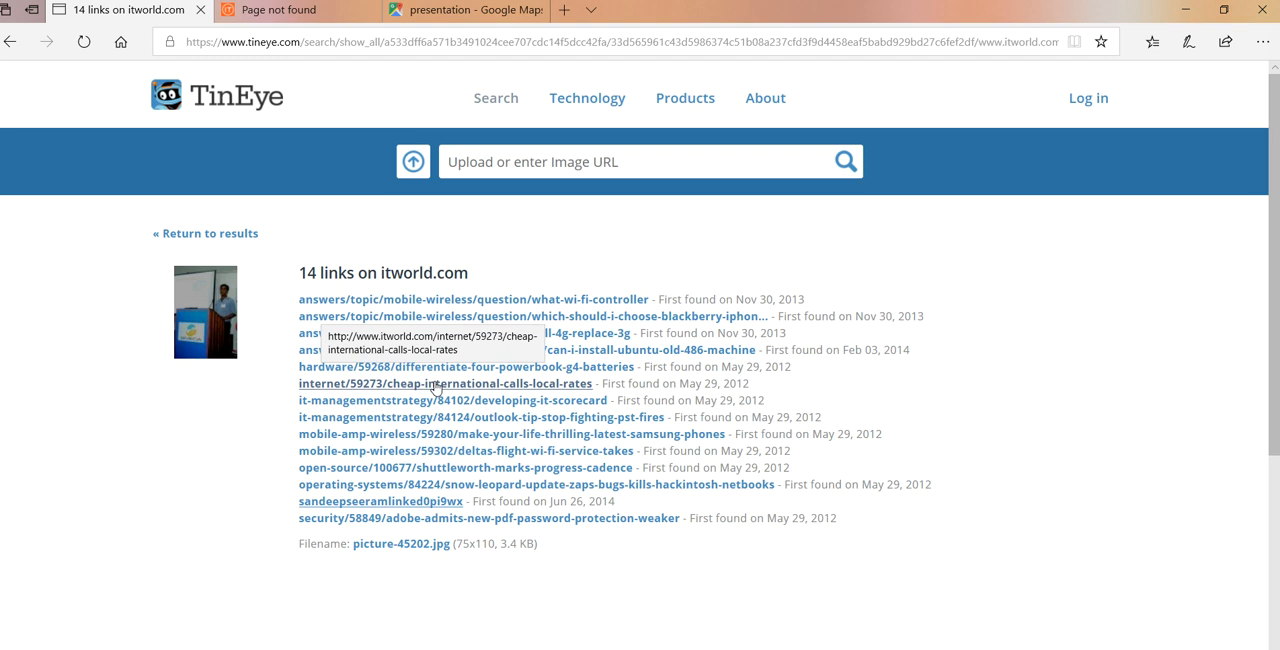
pyautogui.moveTo(560, 248)
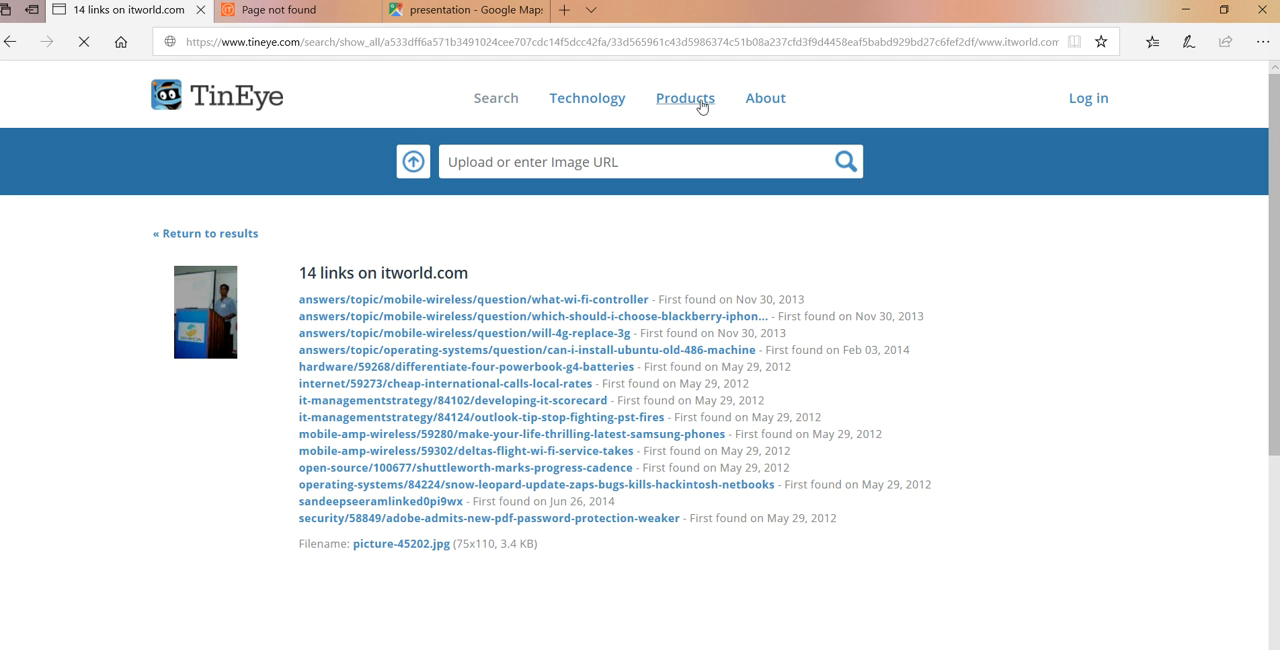
# Step: Review TinEye's Products page from MatchEngine down to MulticolorEngine and back
pyautogui.click(684, 96)
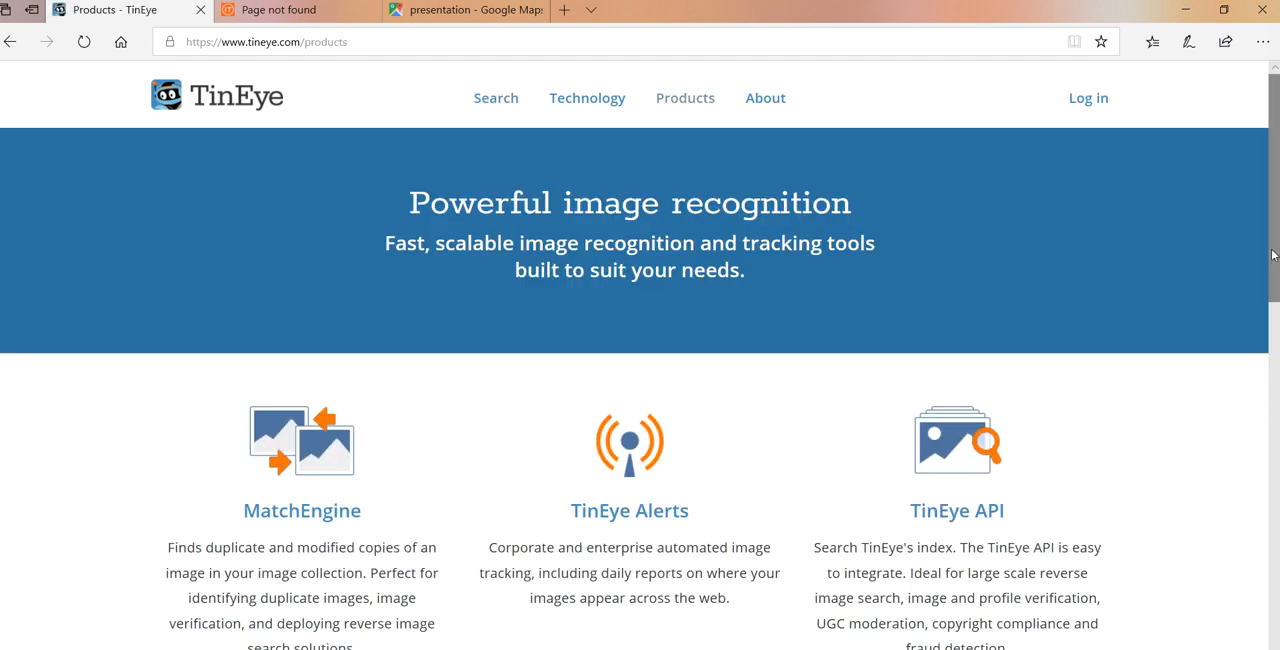
pyautogui.scroll(-3)
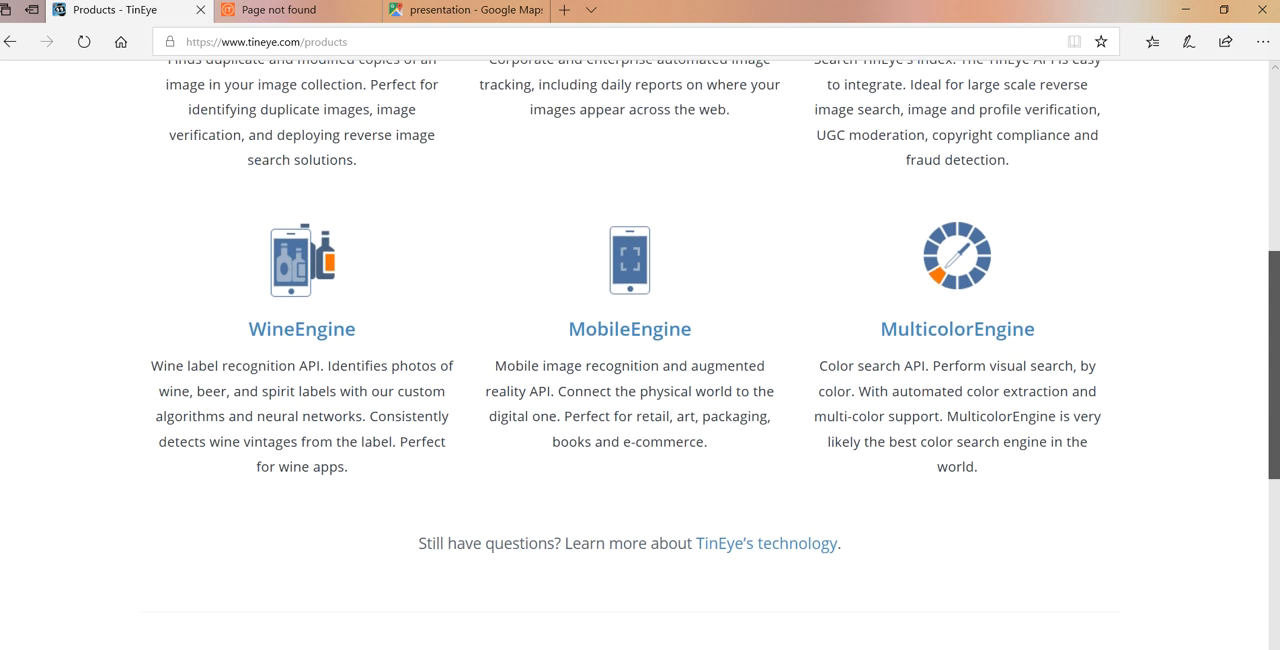
pyautogui.scroll(3)
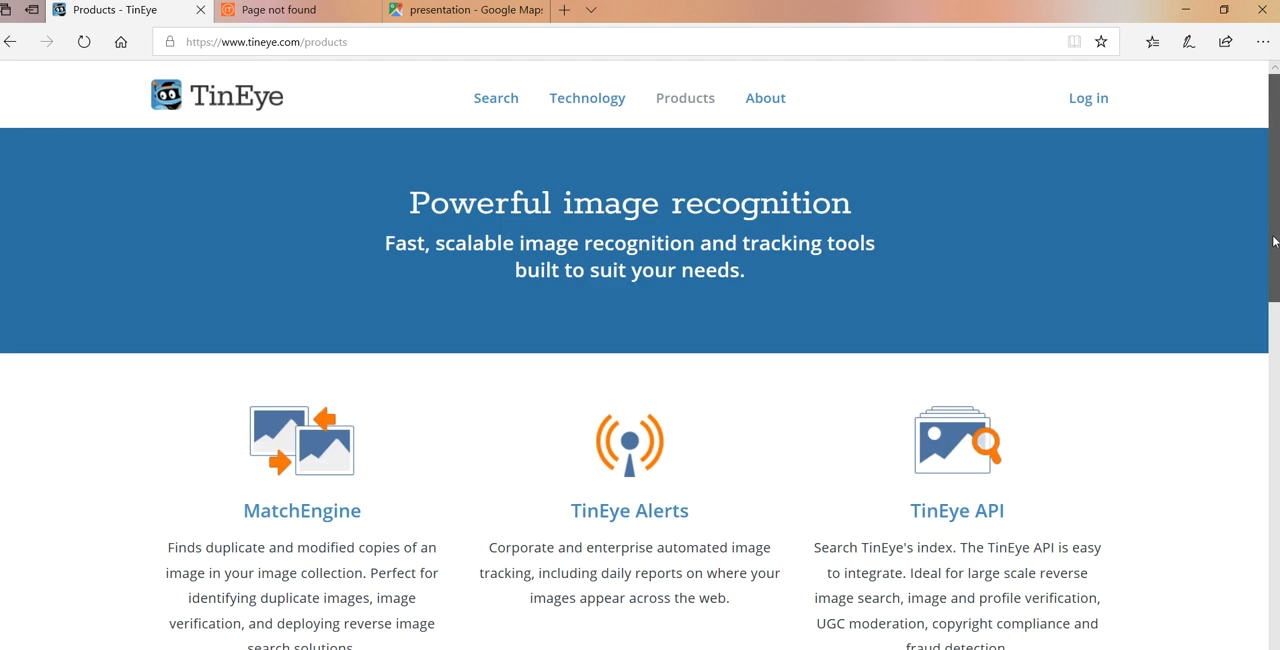
pyautogui.moveTo(500, 116)
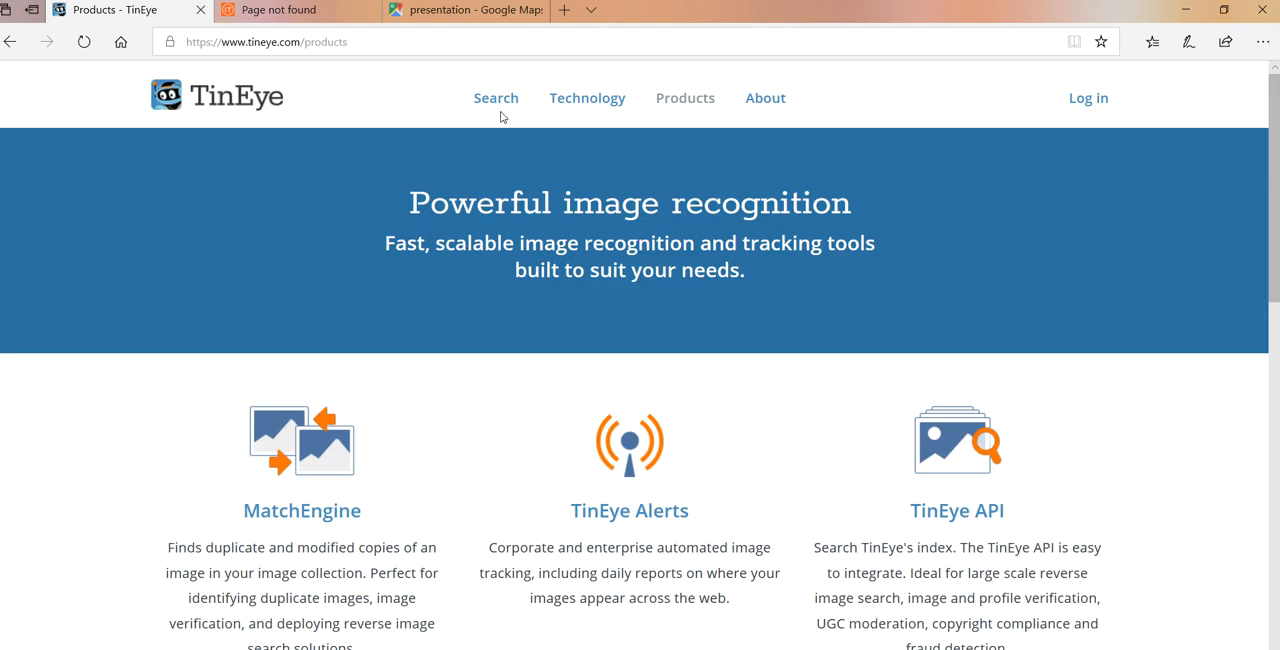
# Step: Return to TinEye's Reverse Image Search home page via the Search header link
pyautogui.click(496, 96)
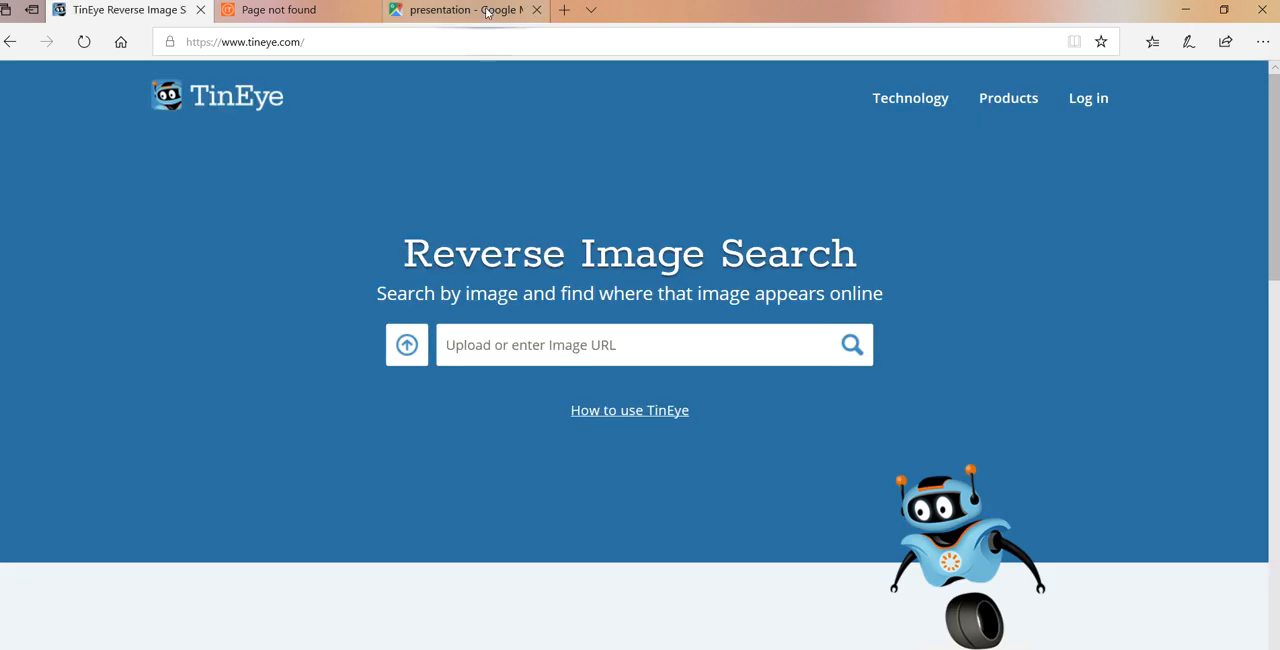
pyautogui.click(124, 10)
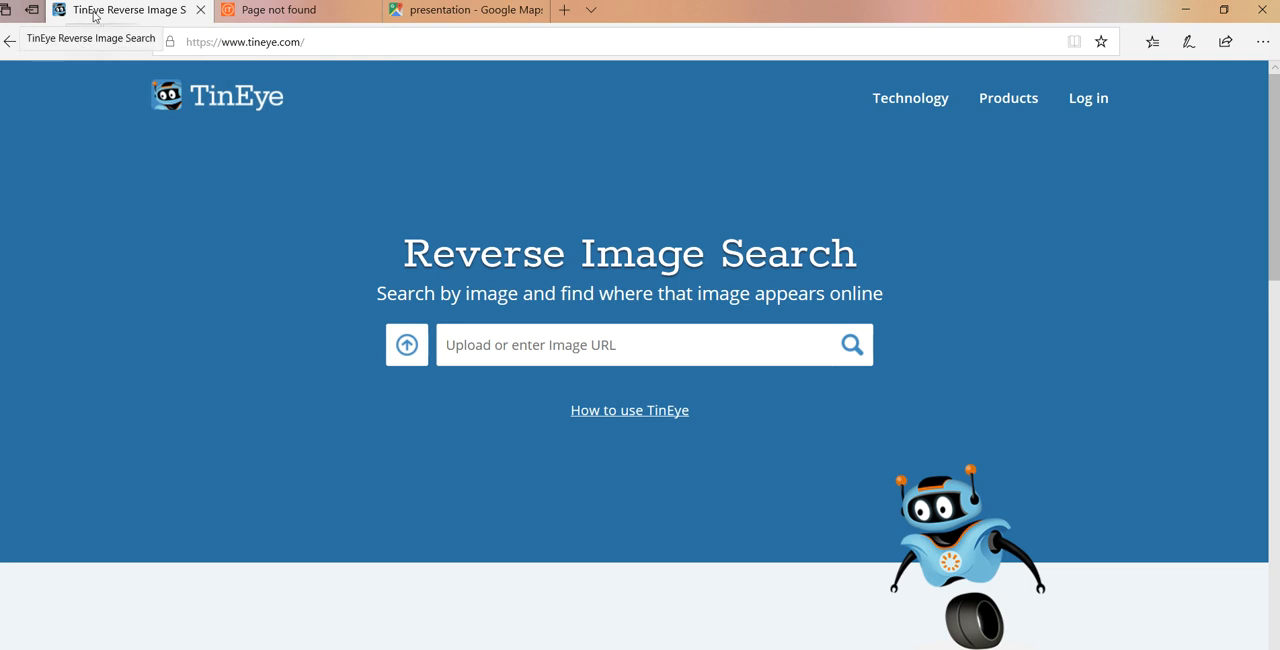
pyautogui.moveTo(96, 16)
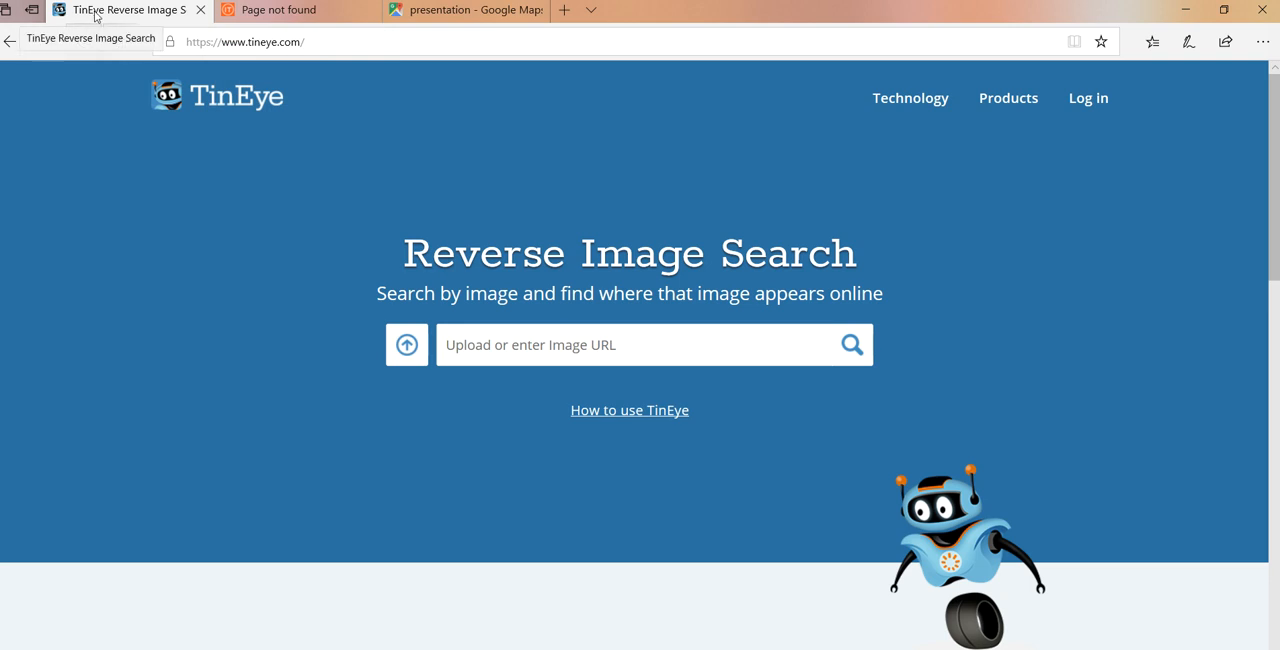
pyautogui.moveTo(128, 10)
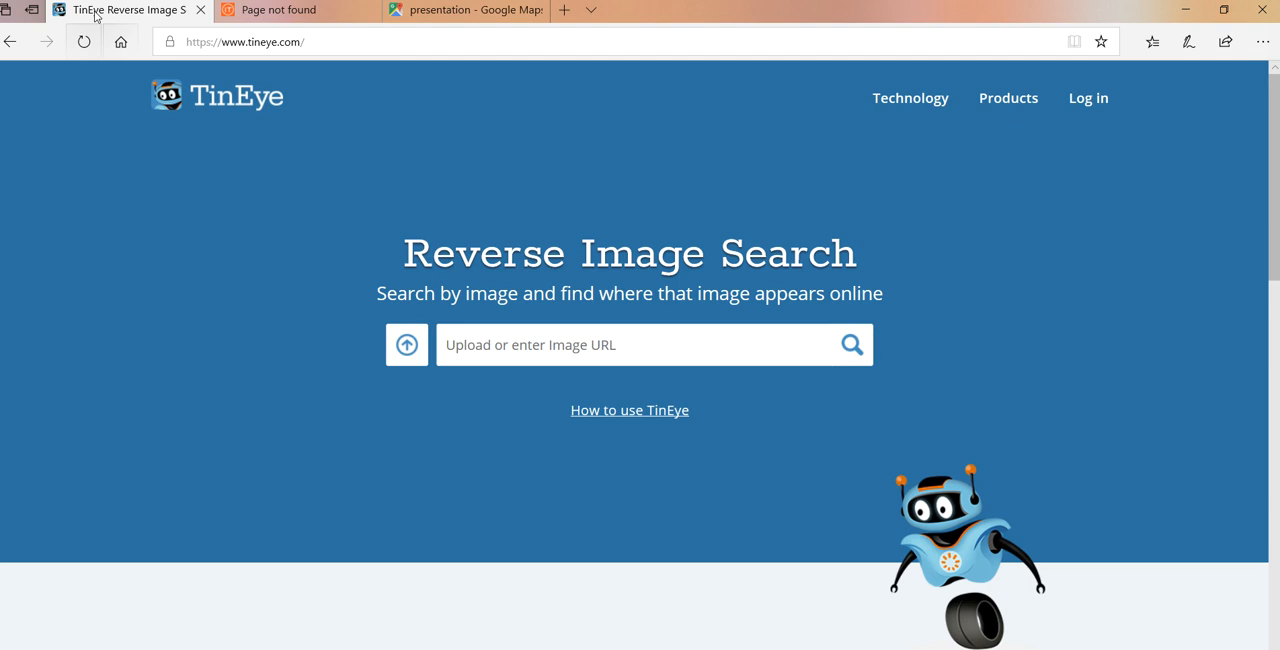